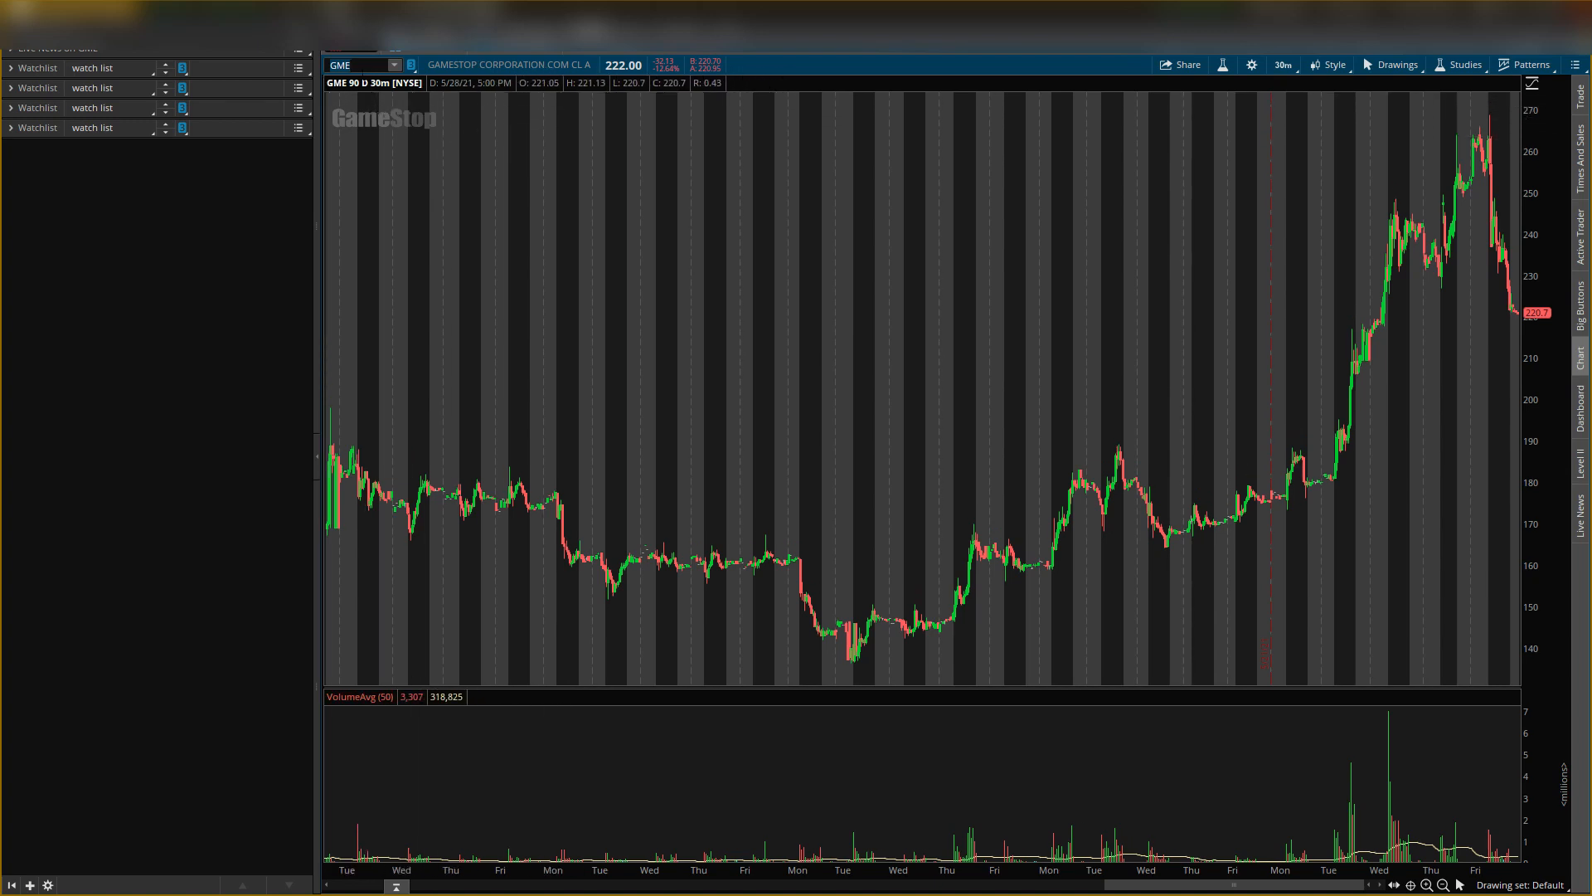
mouse_move(640, 601)
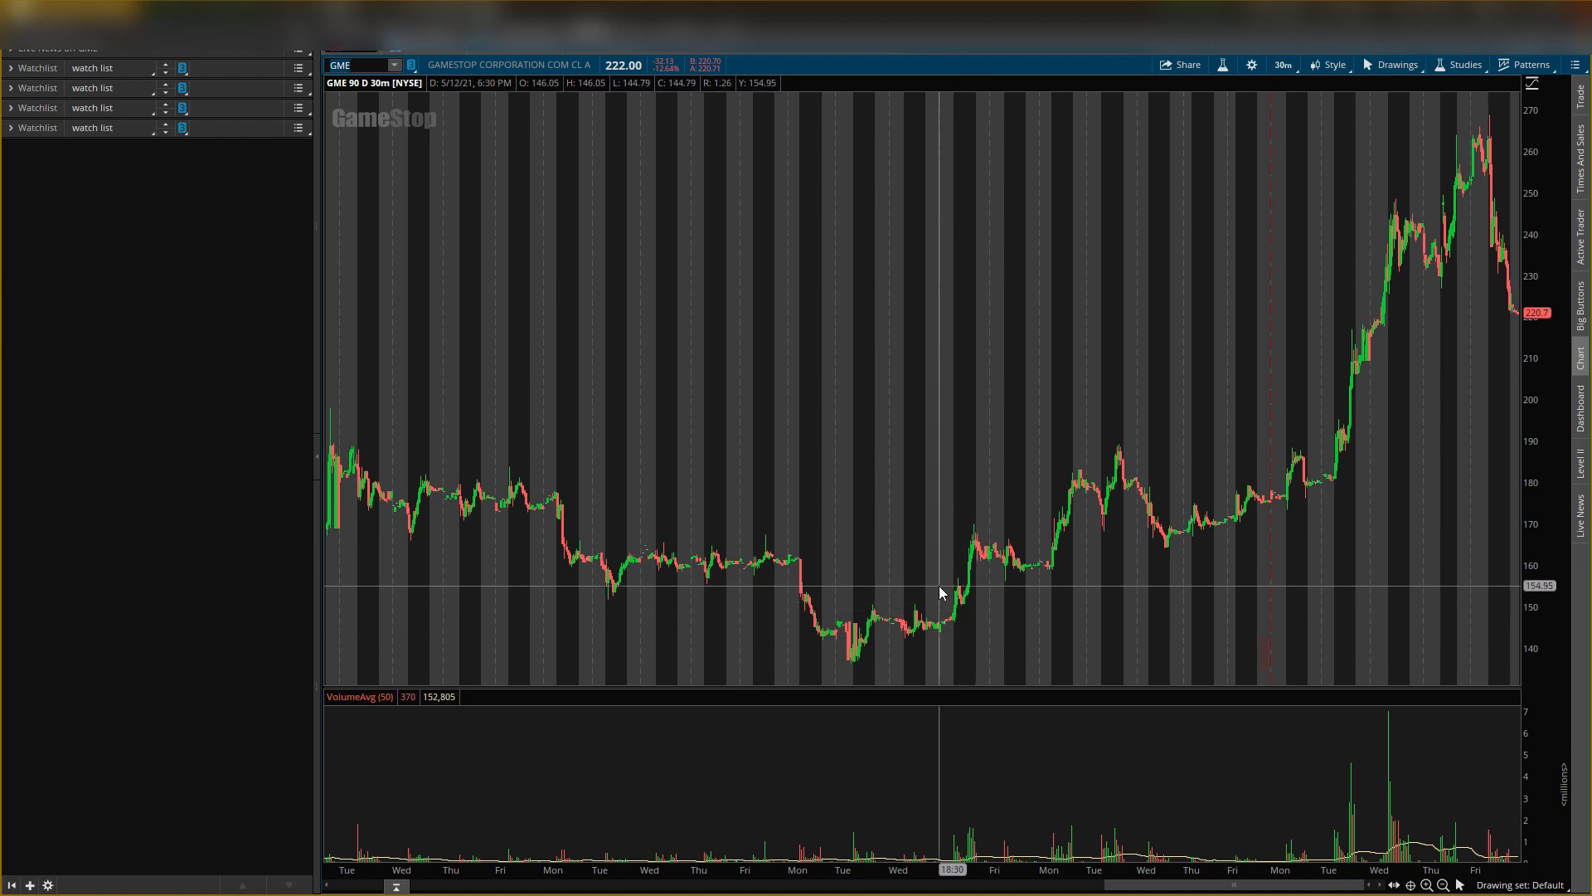
mouse_move(914, 595)
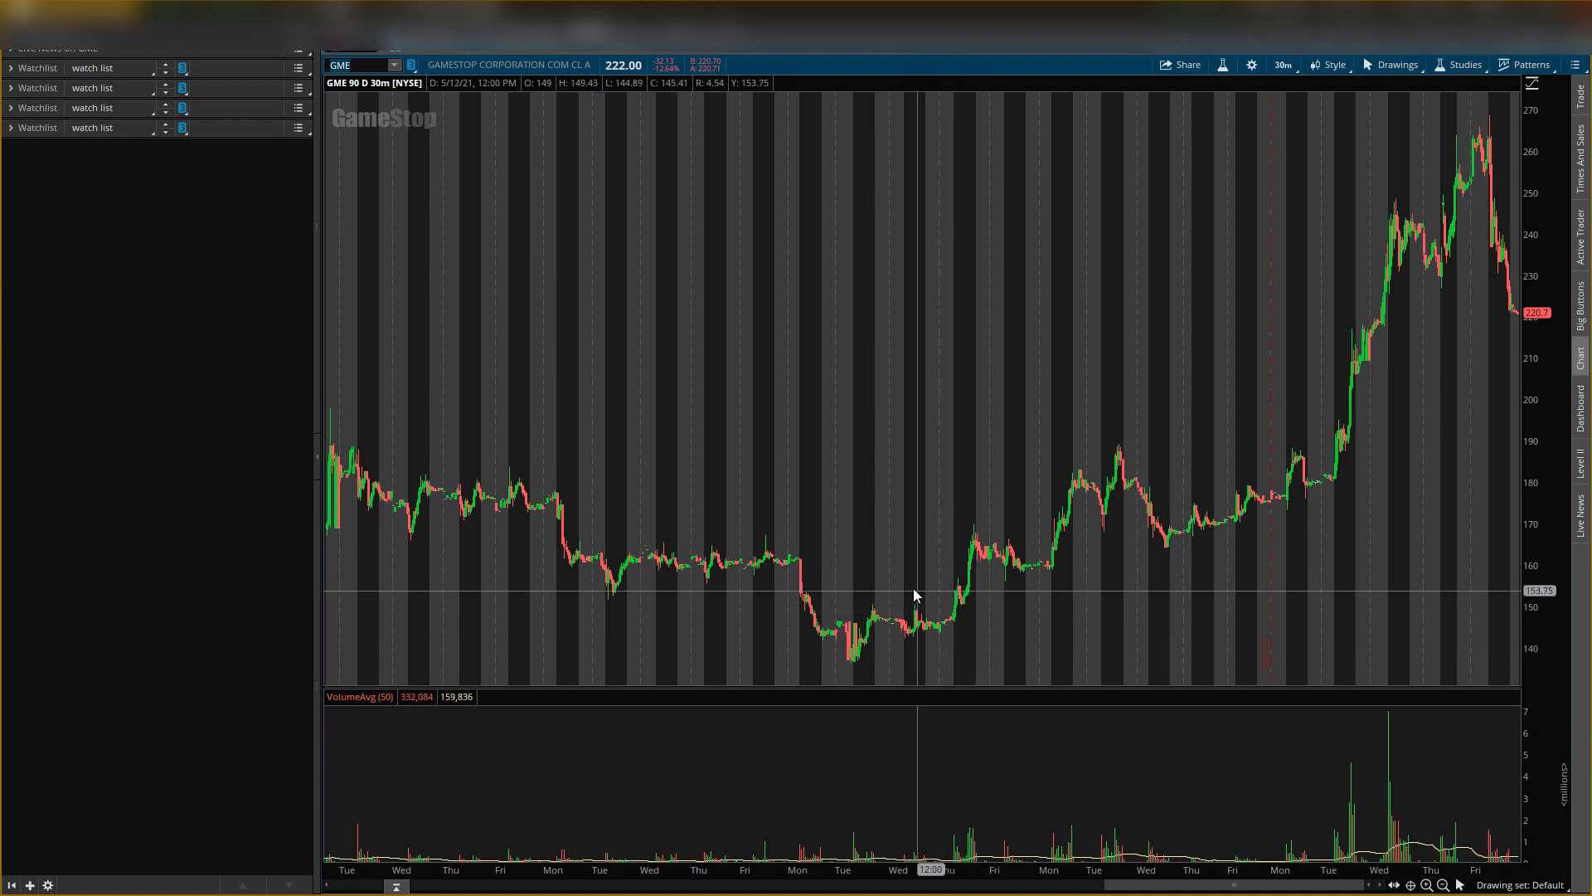
mouse_move(851, 526)
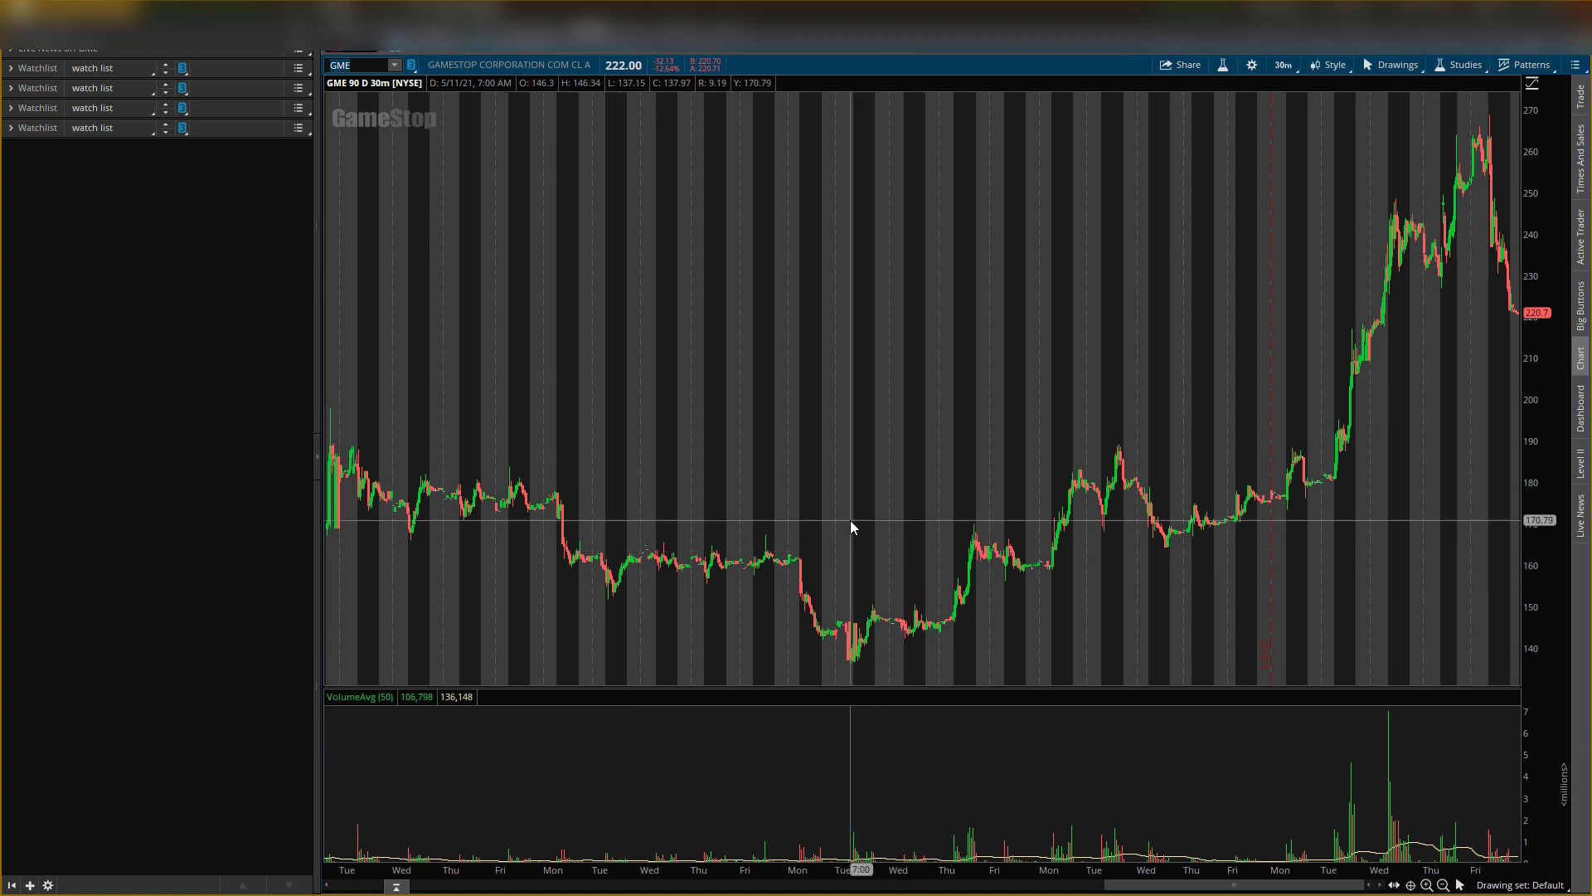
mouse_move(854, 535)
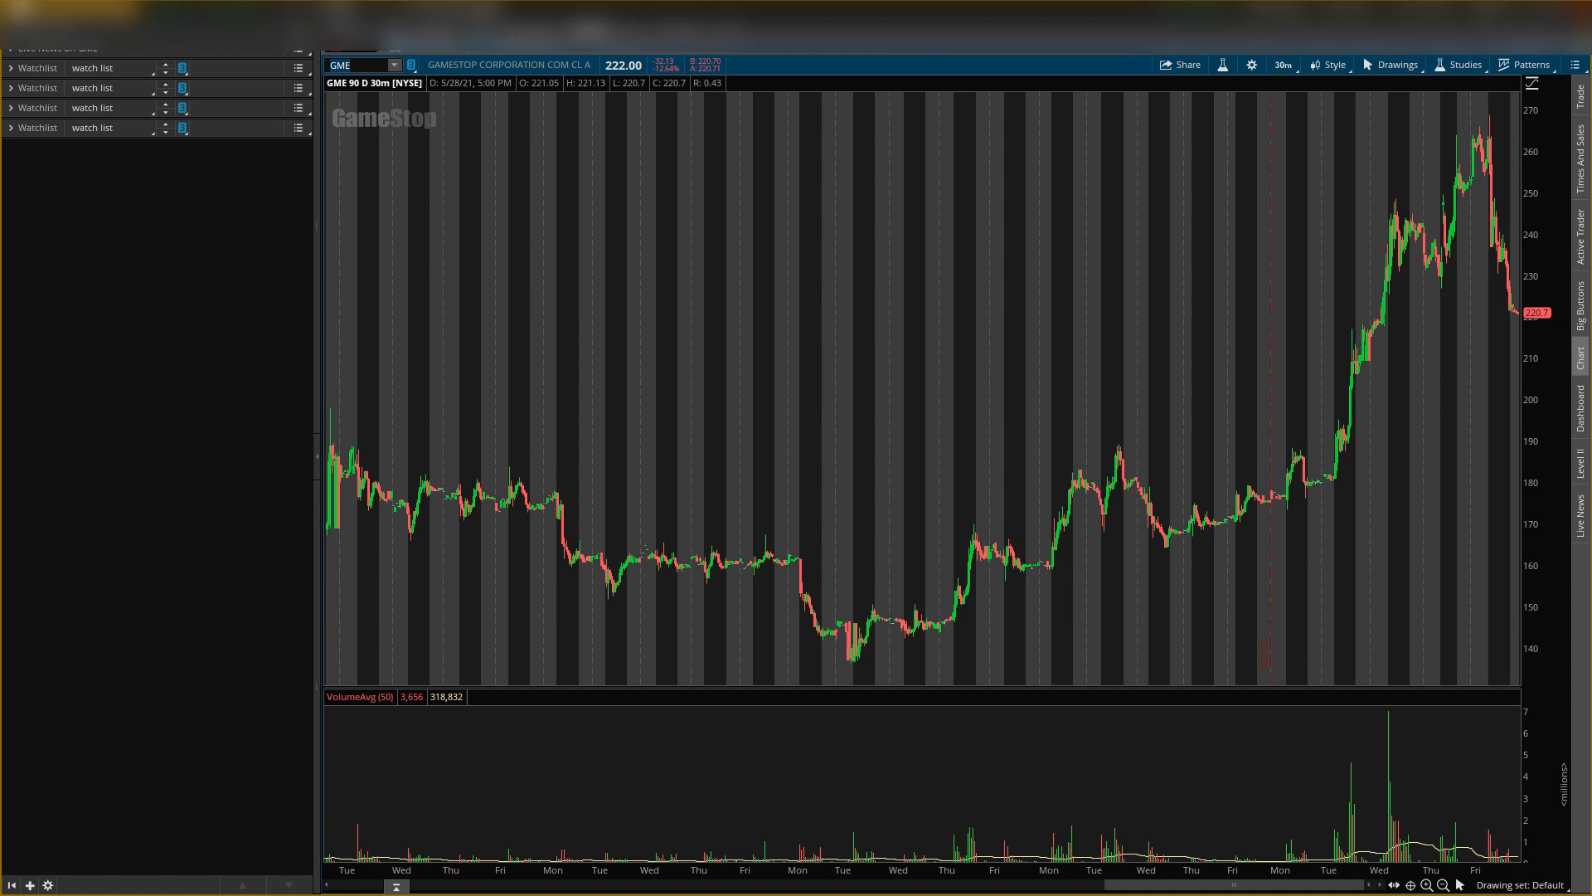
mouse_move(234, 504)
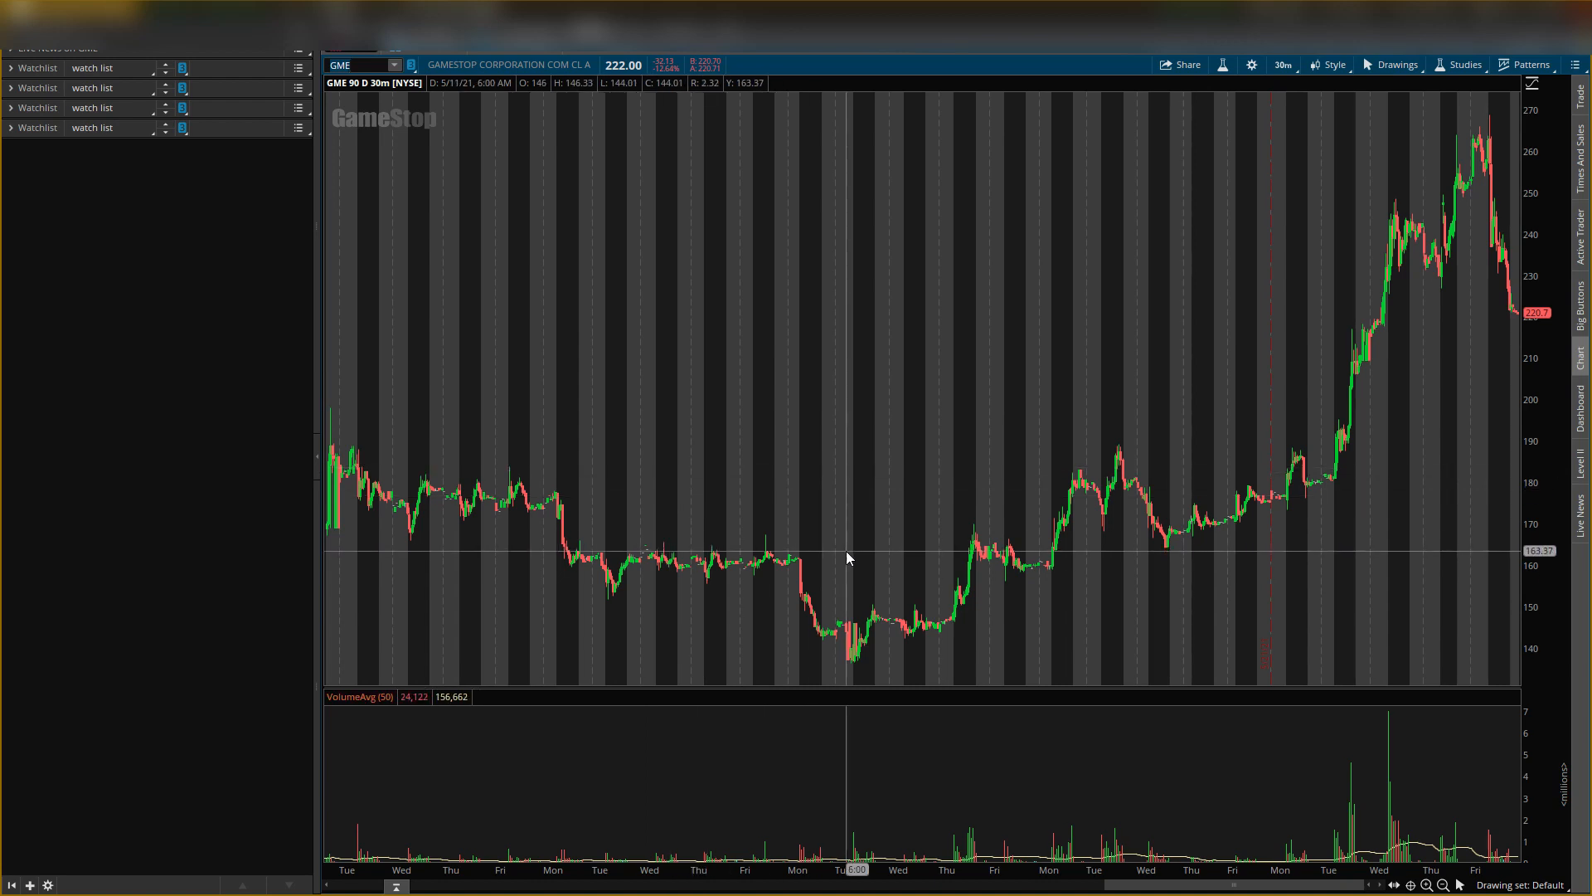
mouse_move(1178, 718)
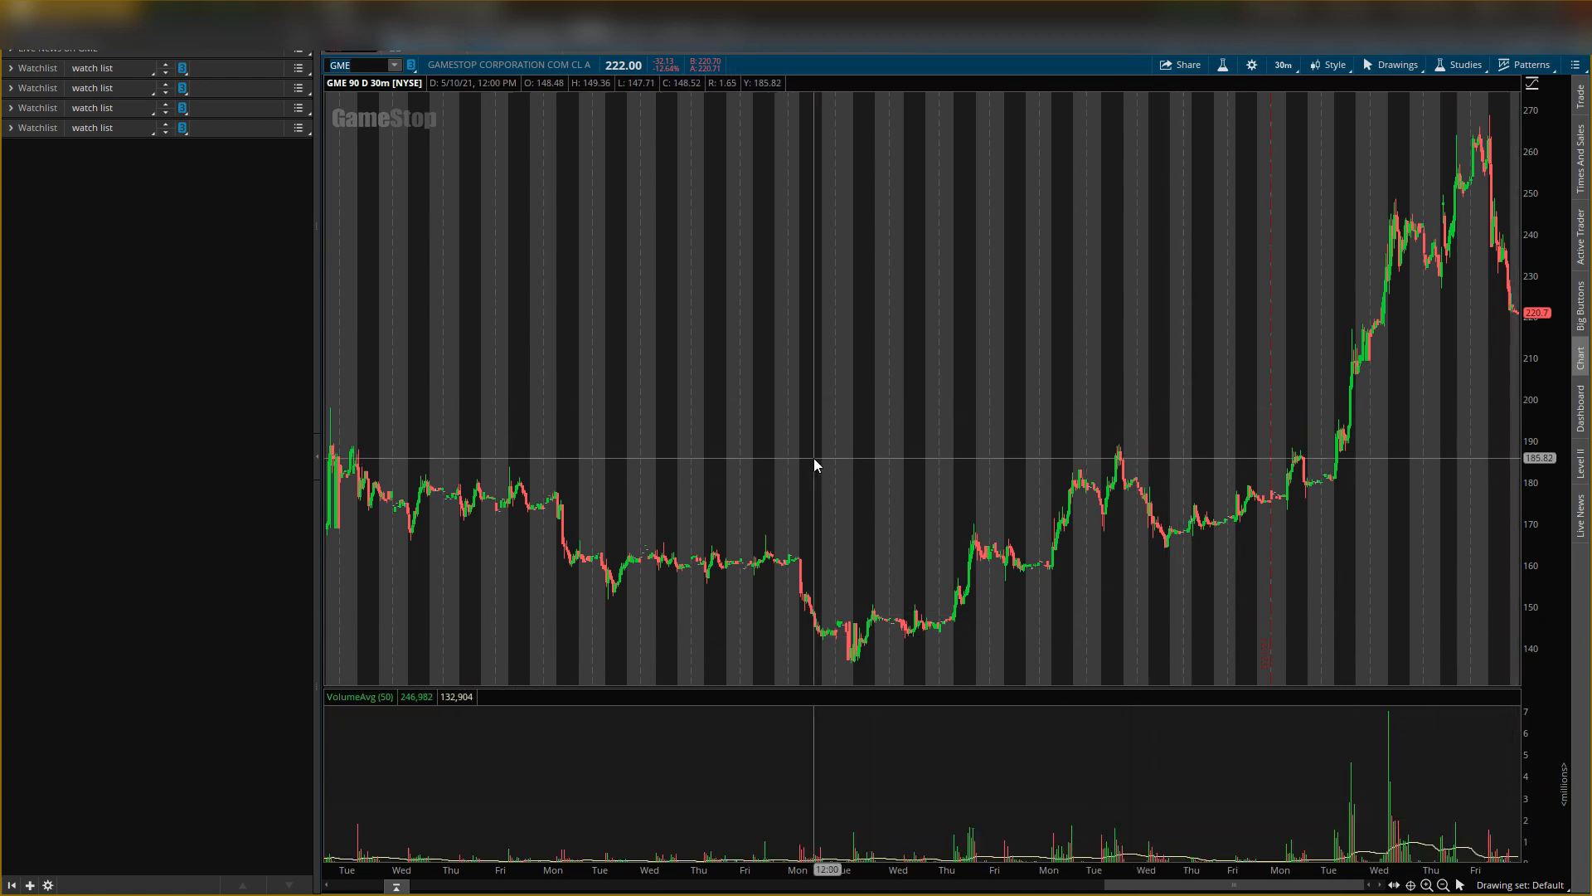
mouse_move(771, 449)
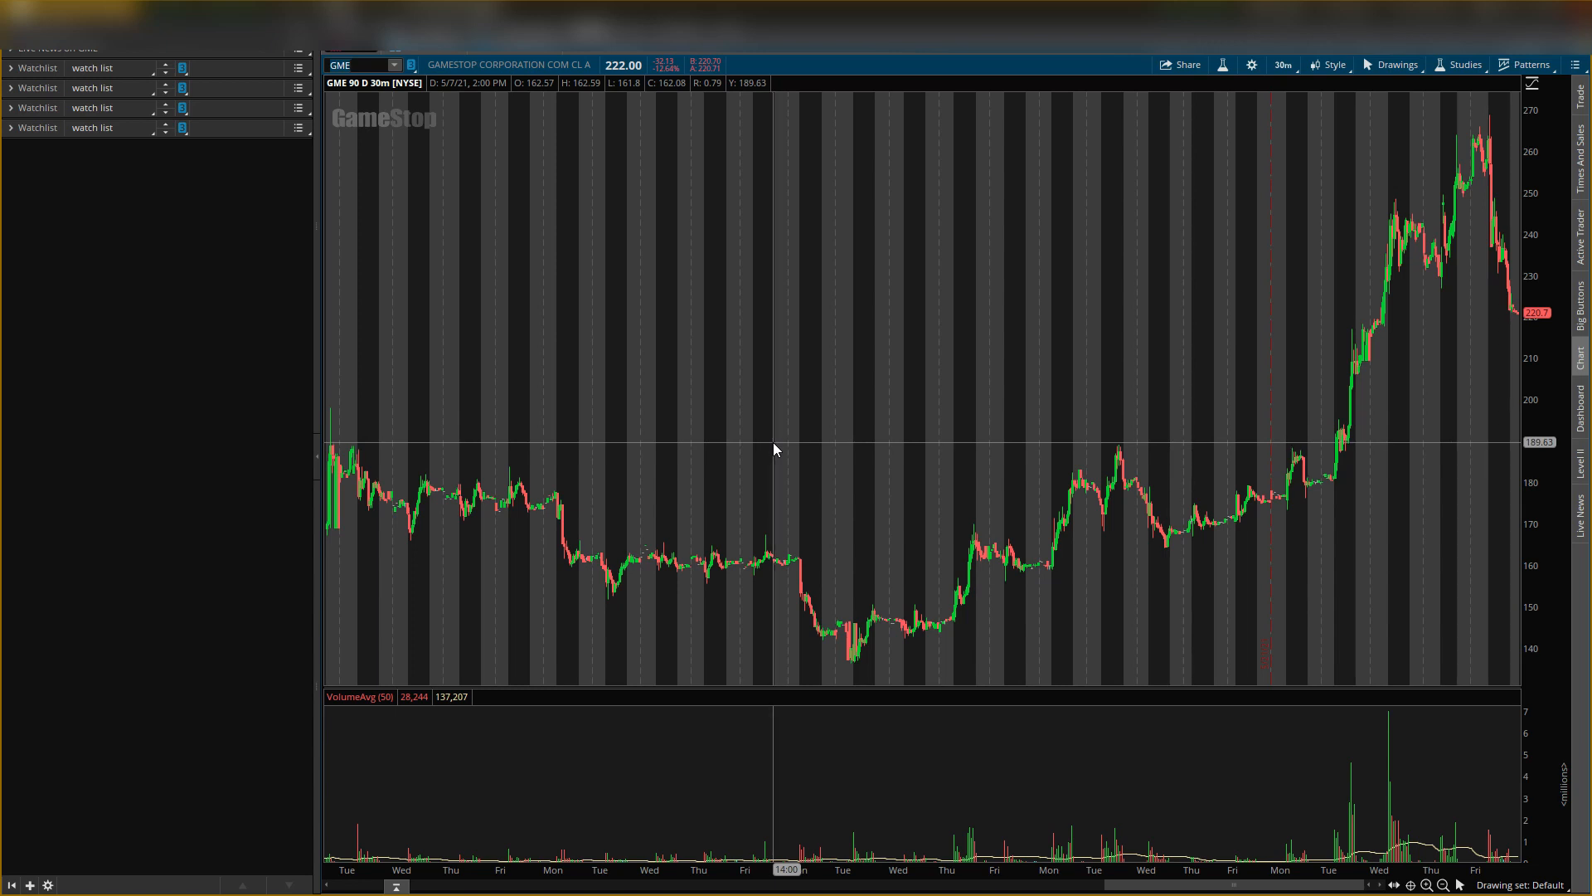
mouse_move(774, 738)
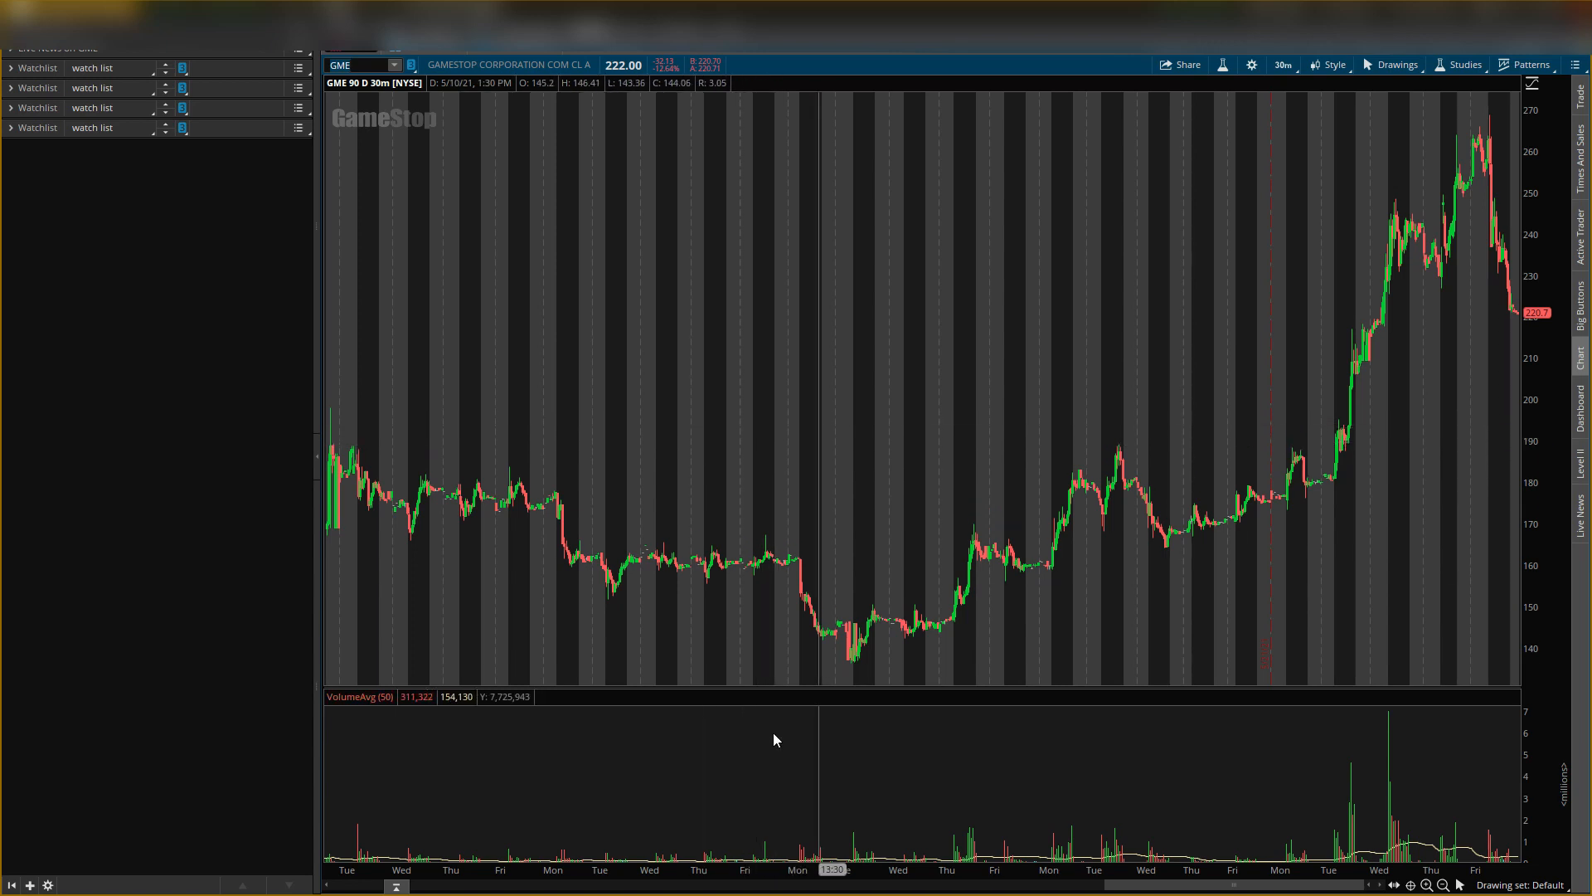
mouse_move(965, 455)
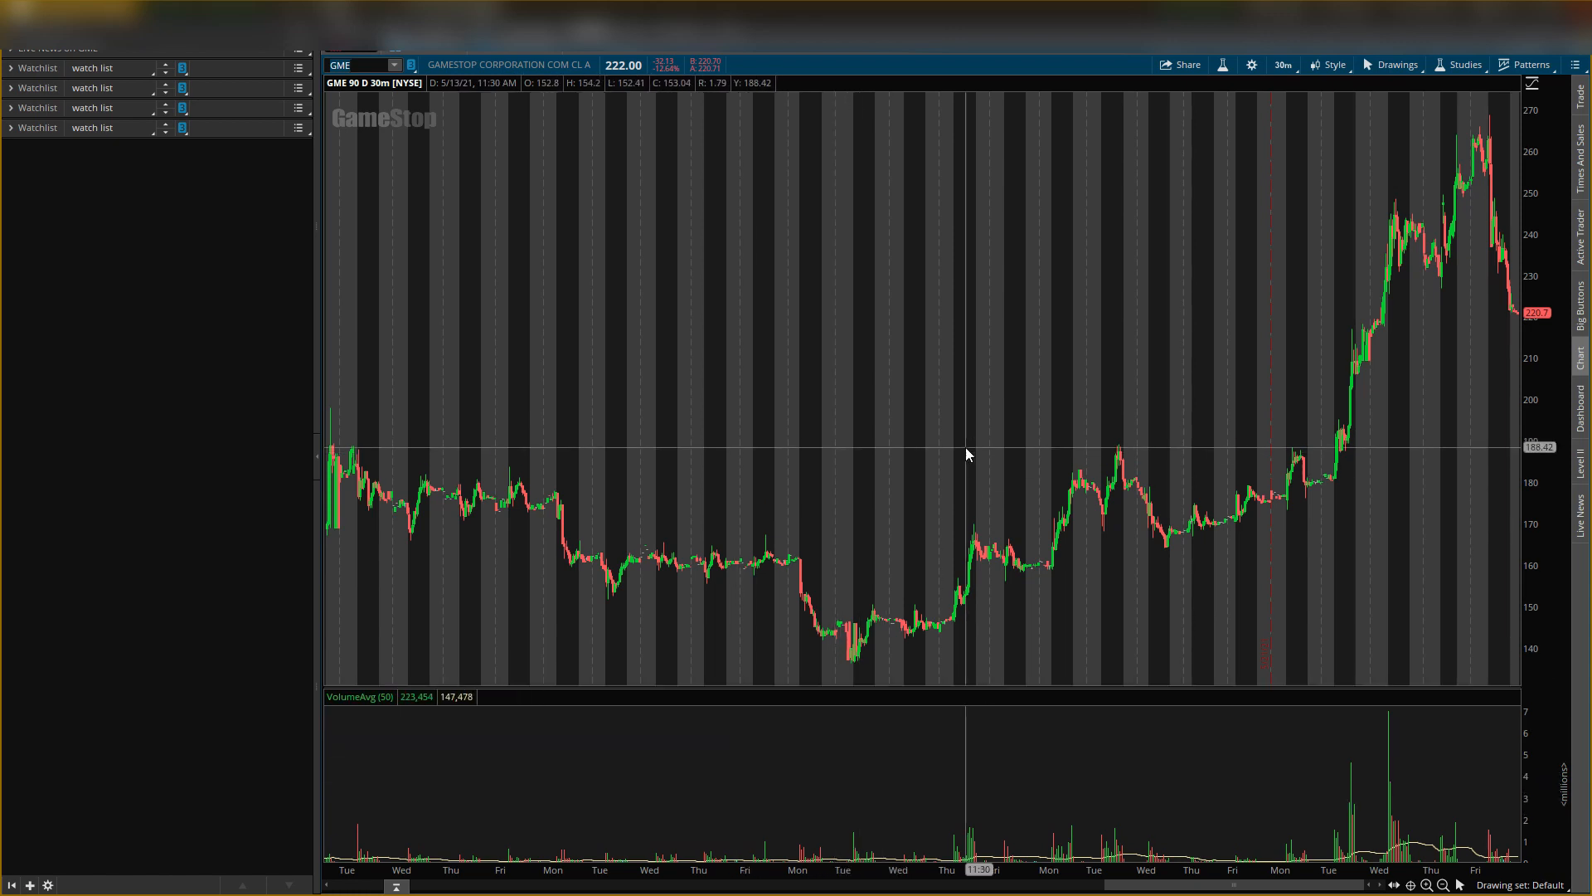
mouse_move(876, 349)
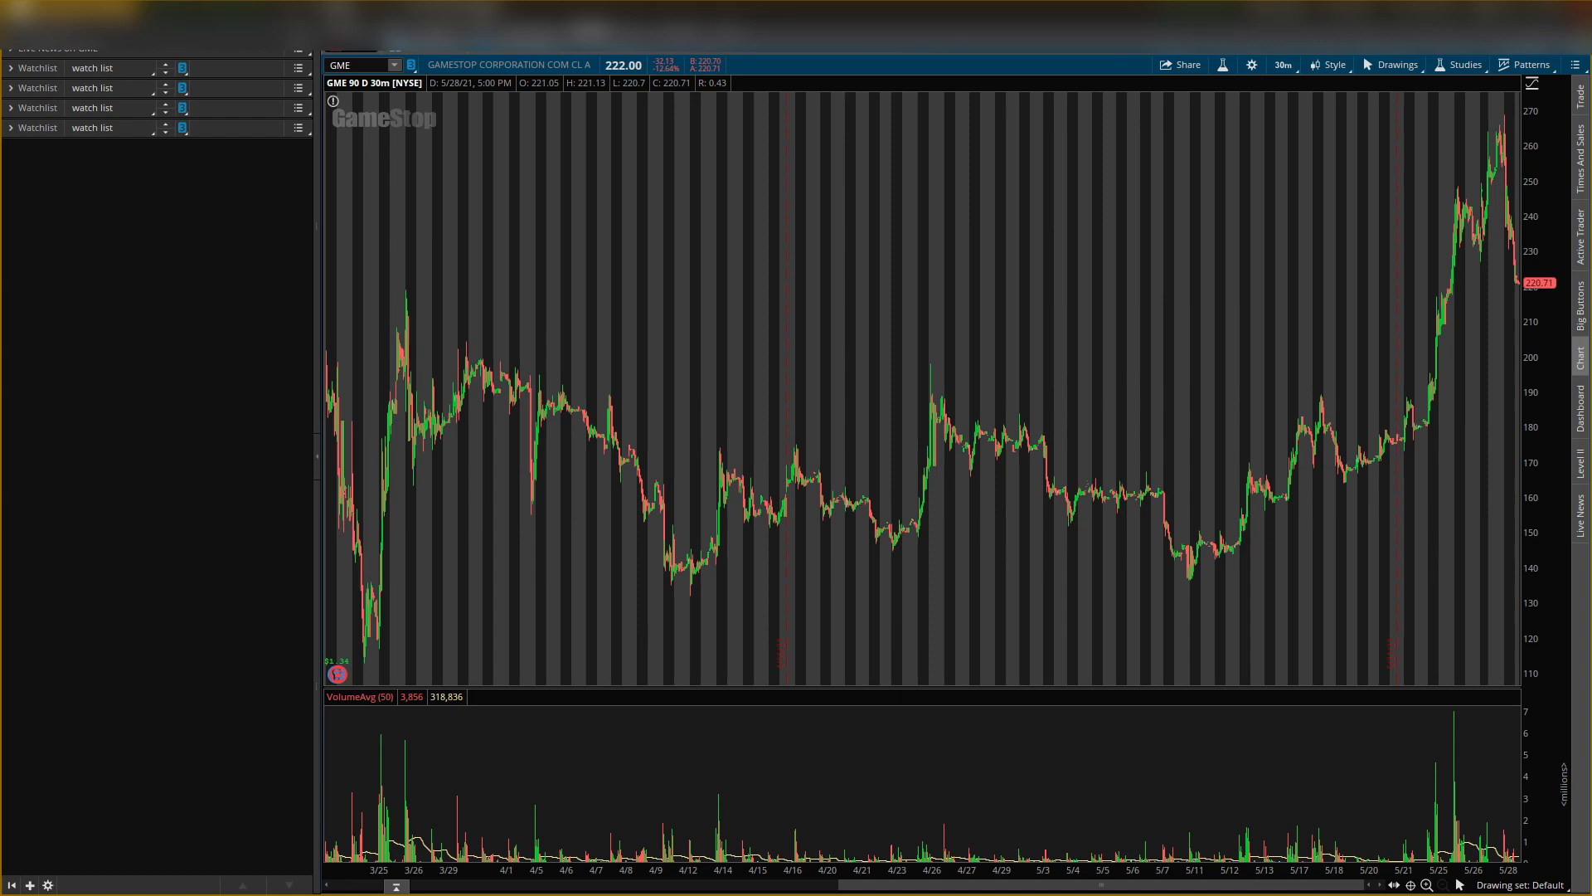
mouse_move(1355, 169)
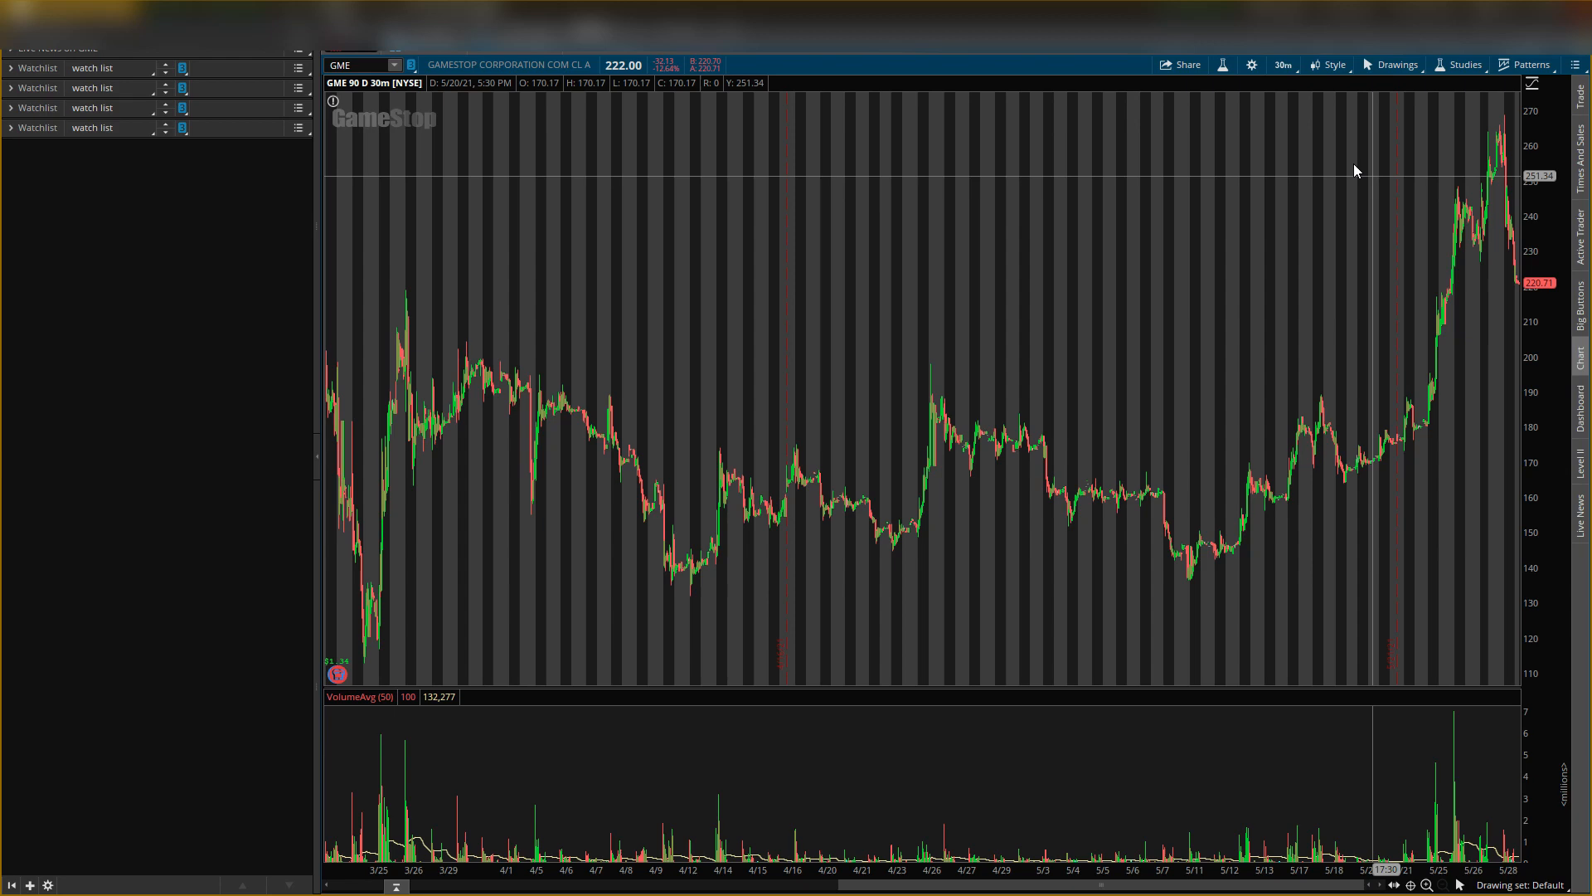
Step: Set the chart aggregation period to 1 hour from the time frame menu
click(1282, 65)
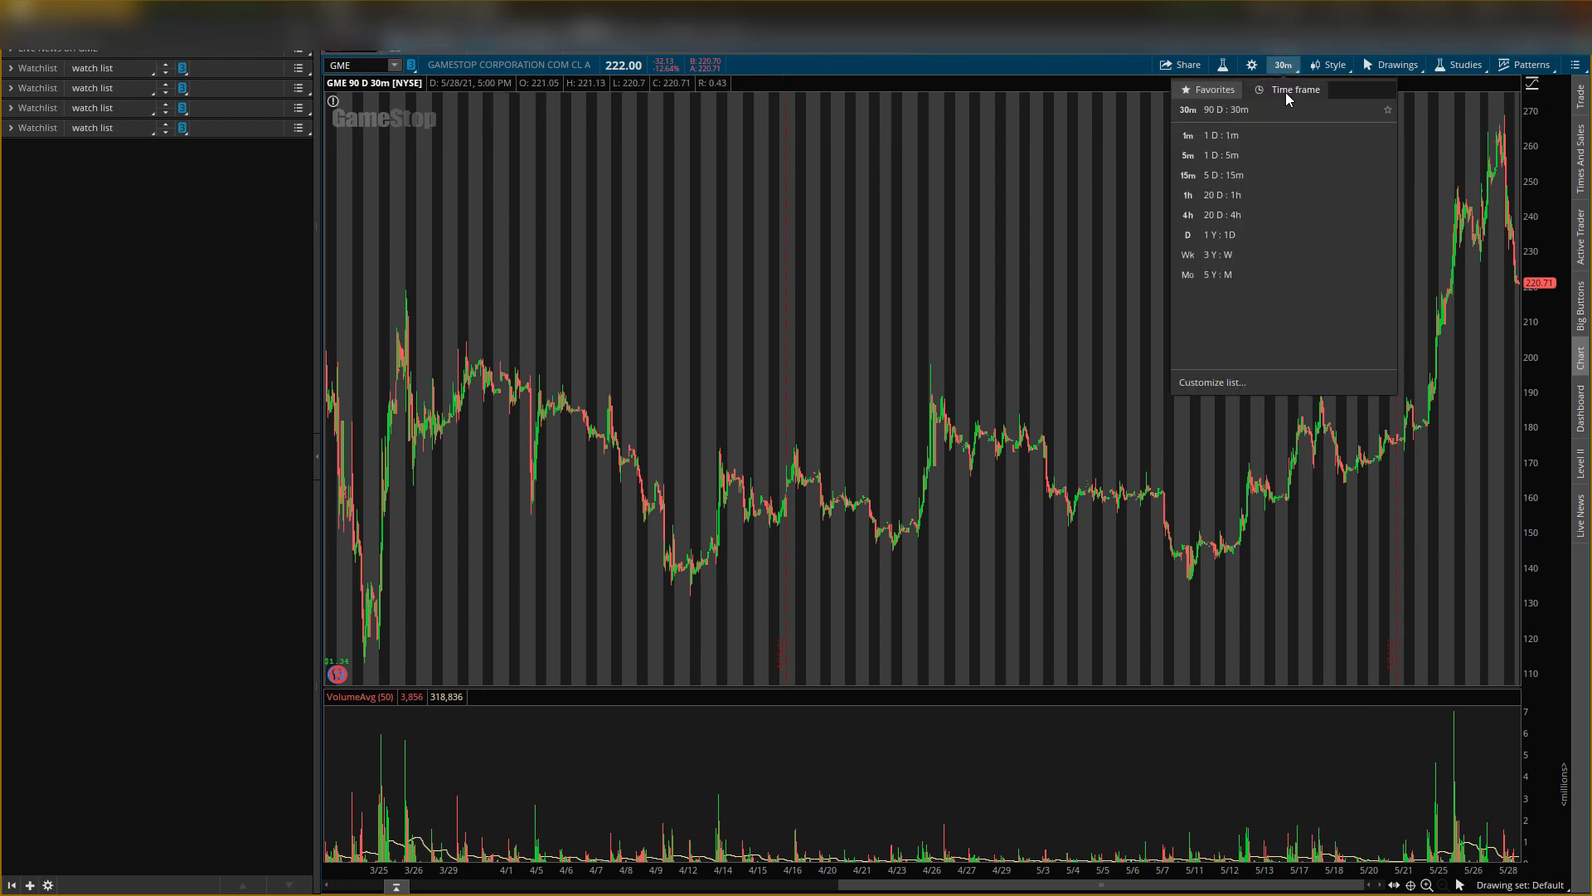
click(1295, 89)
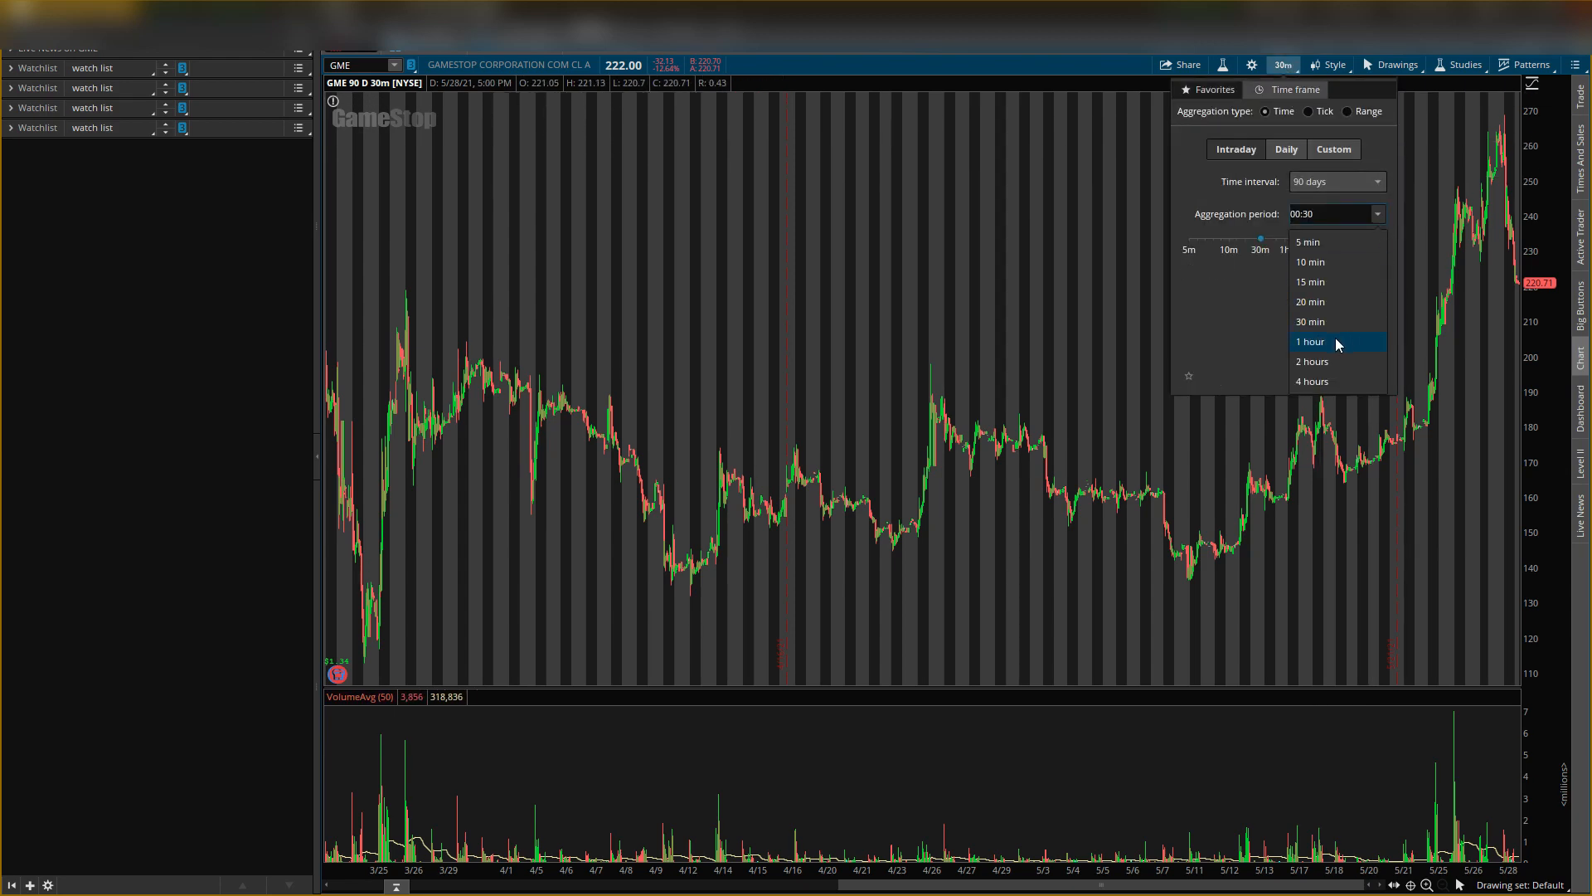
click(1310, 341)
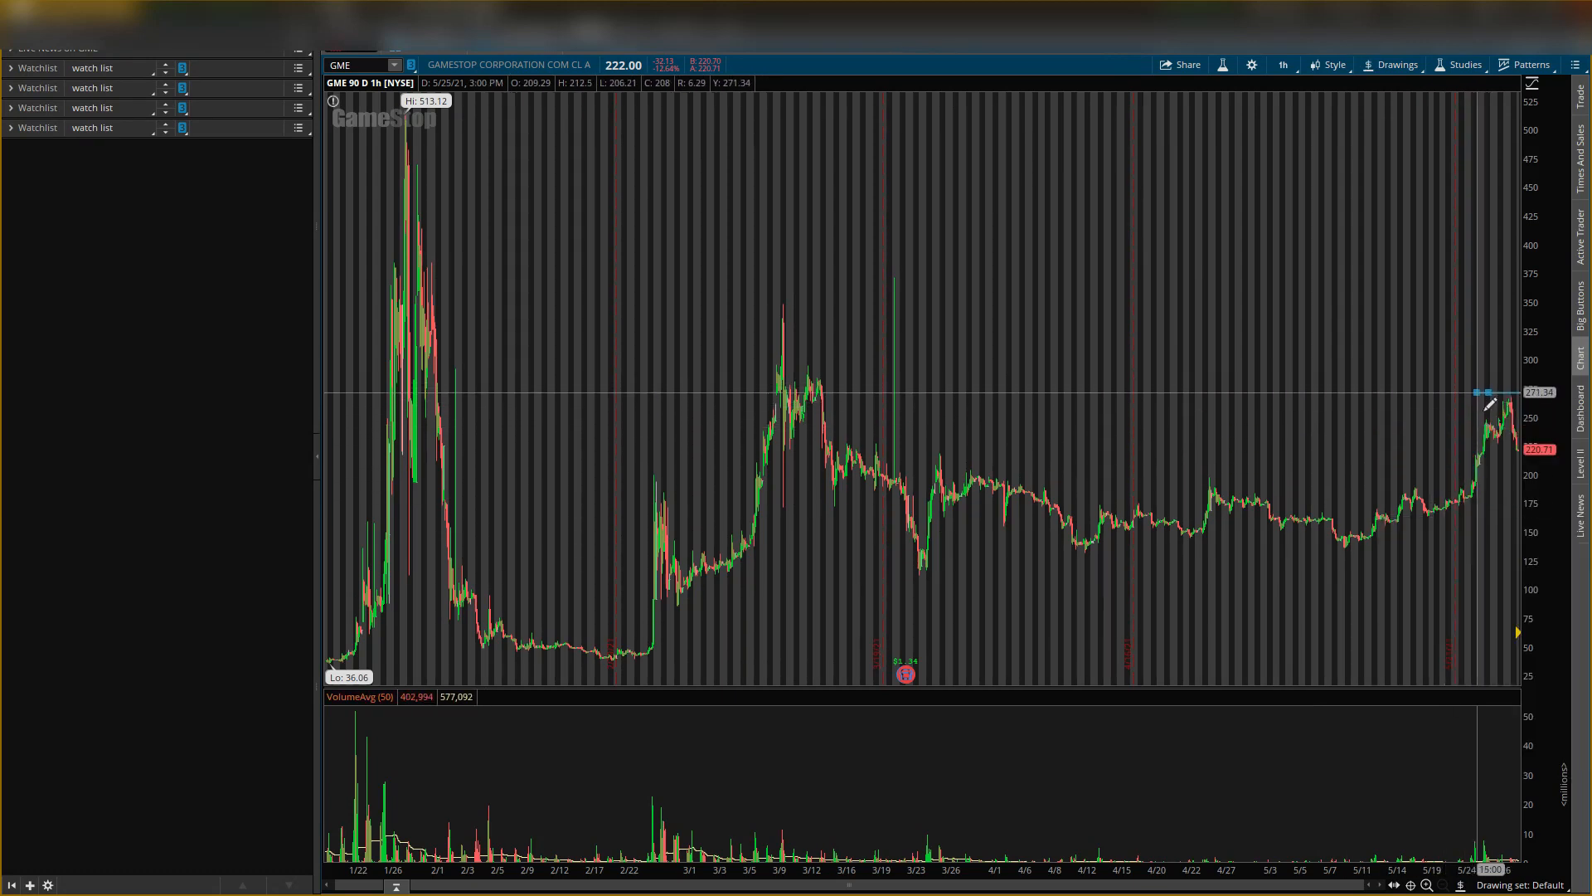
mouse_move(1484, 387)
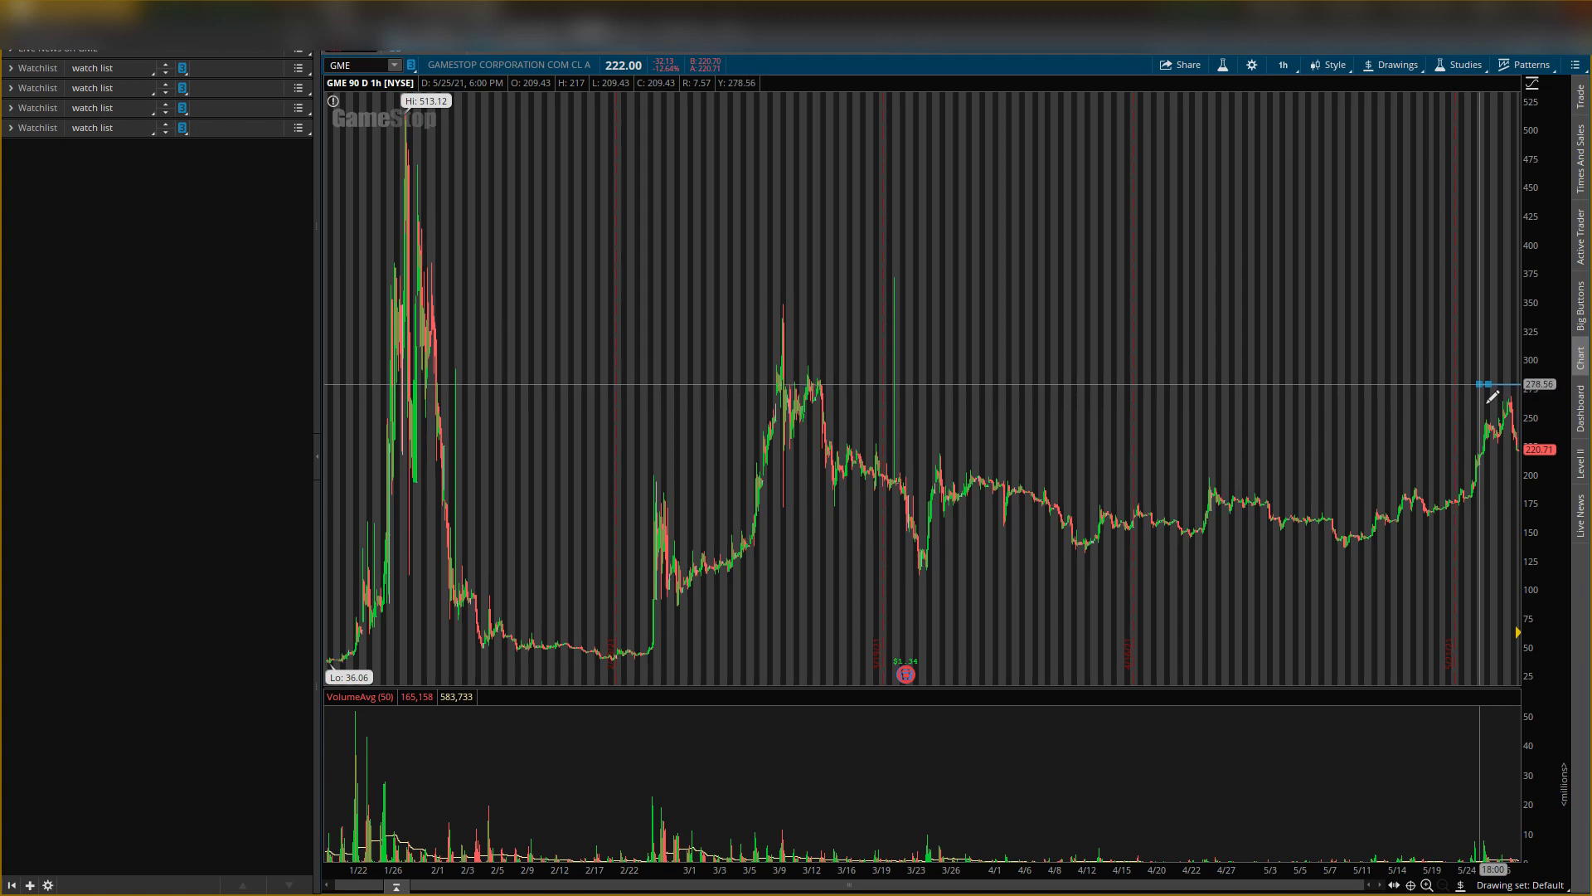
mouse_move(1493, 389)
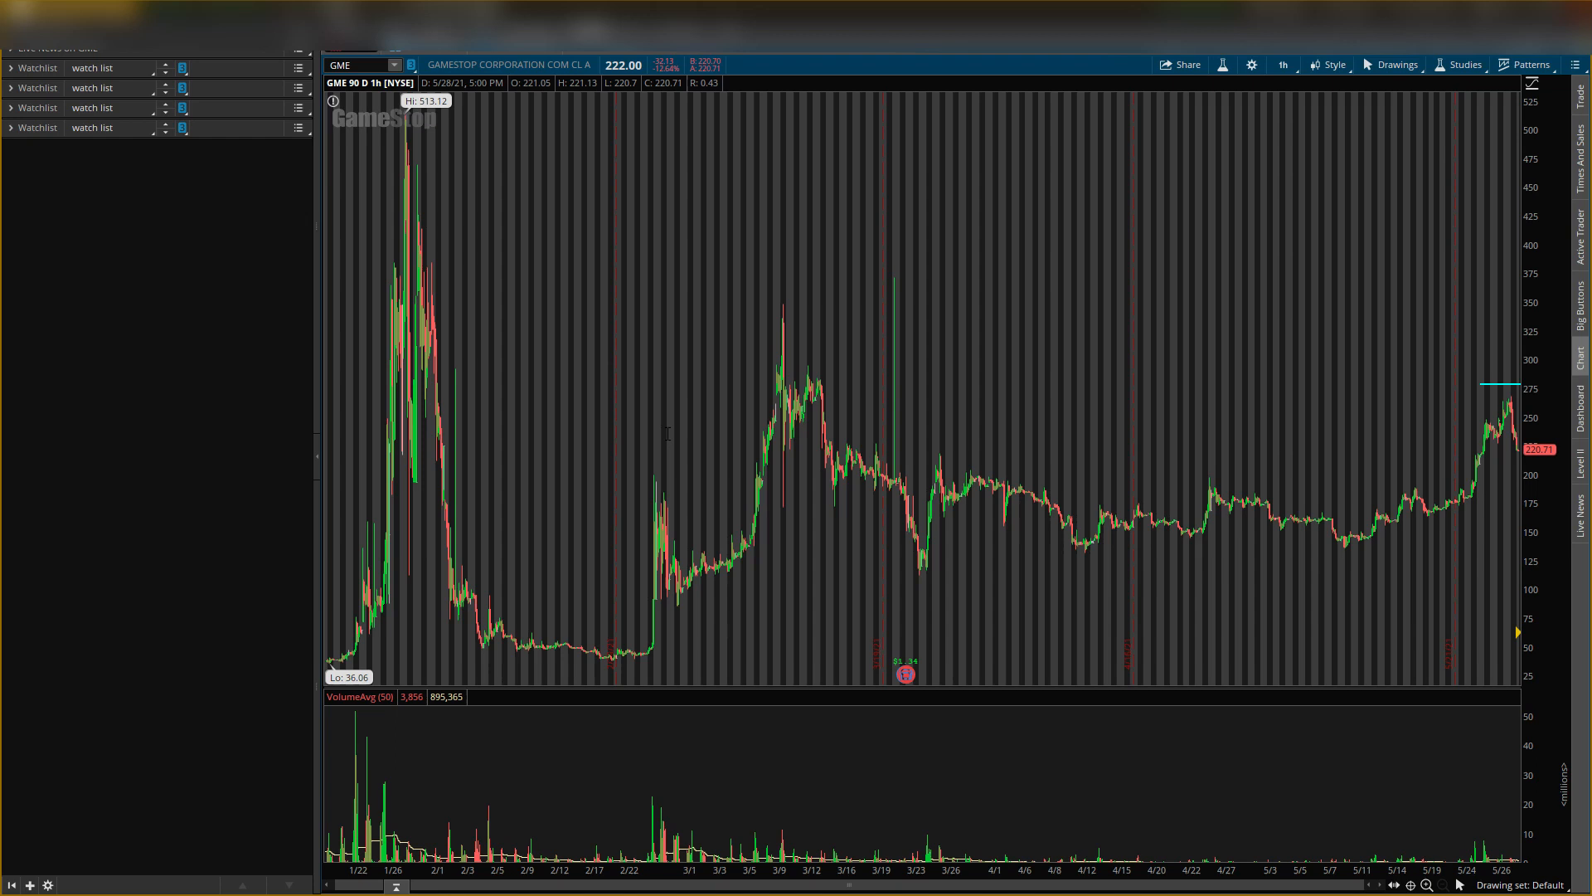
mouse_move(661, 604)
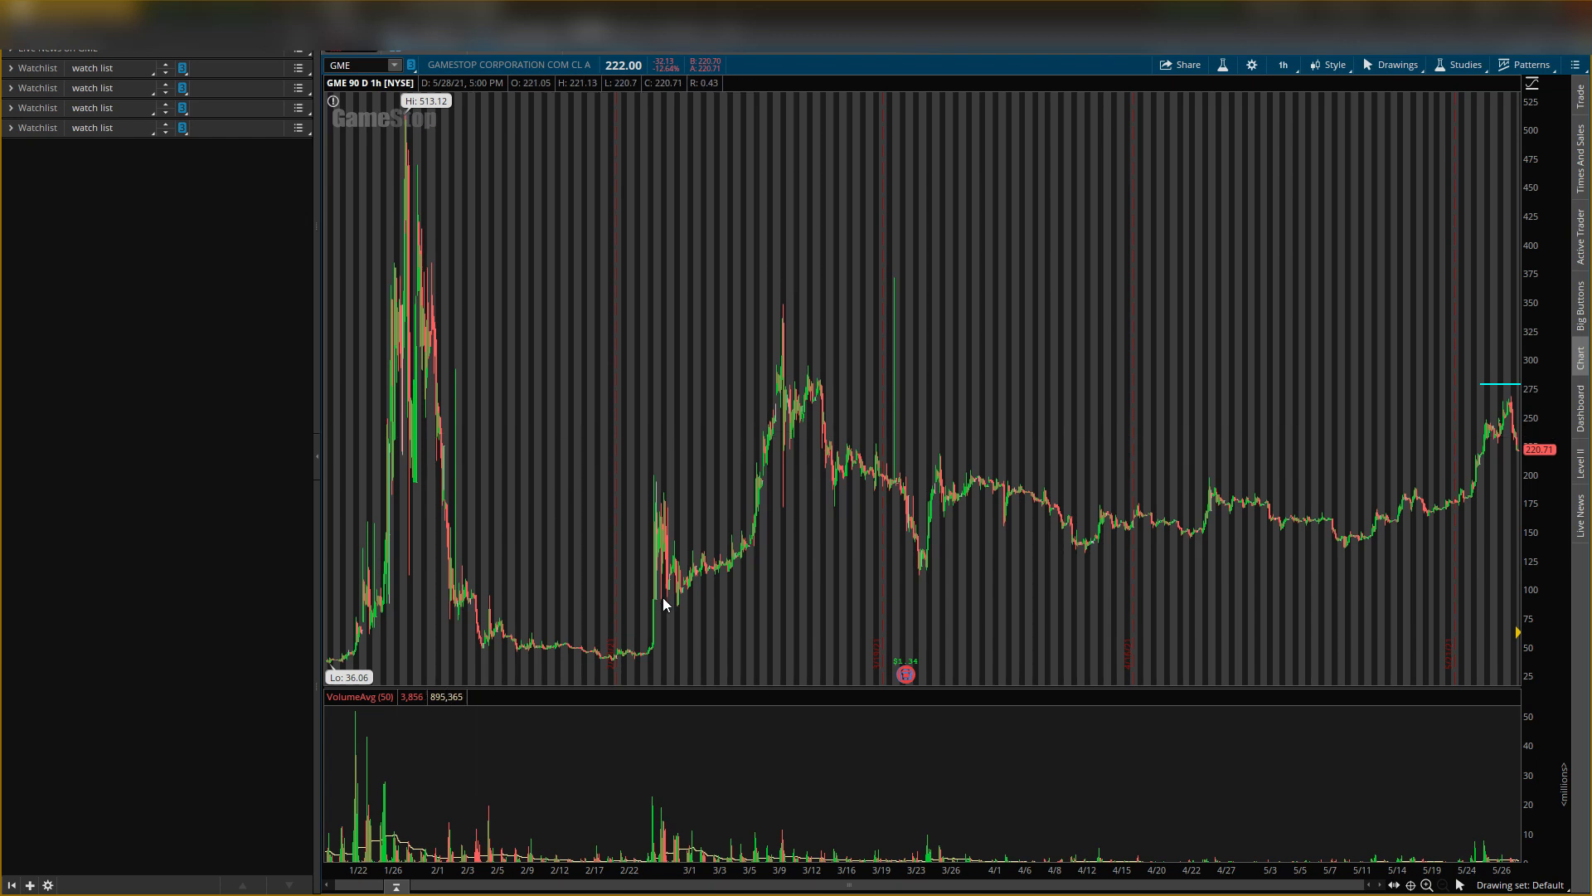
mouse_move(962, 627)
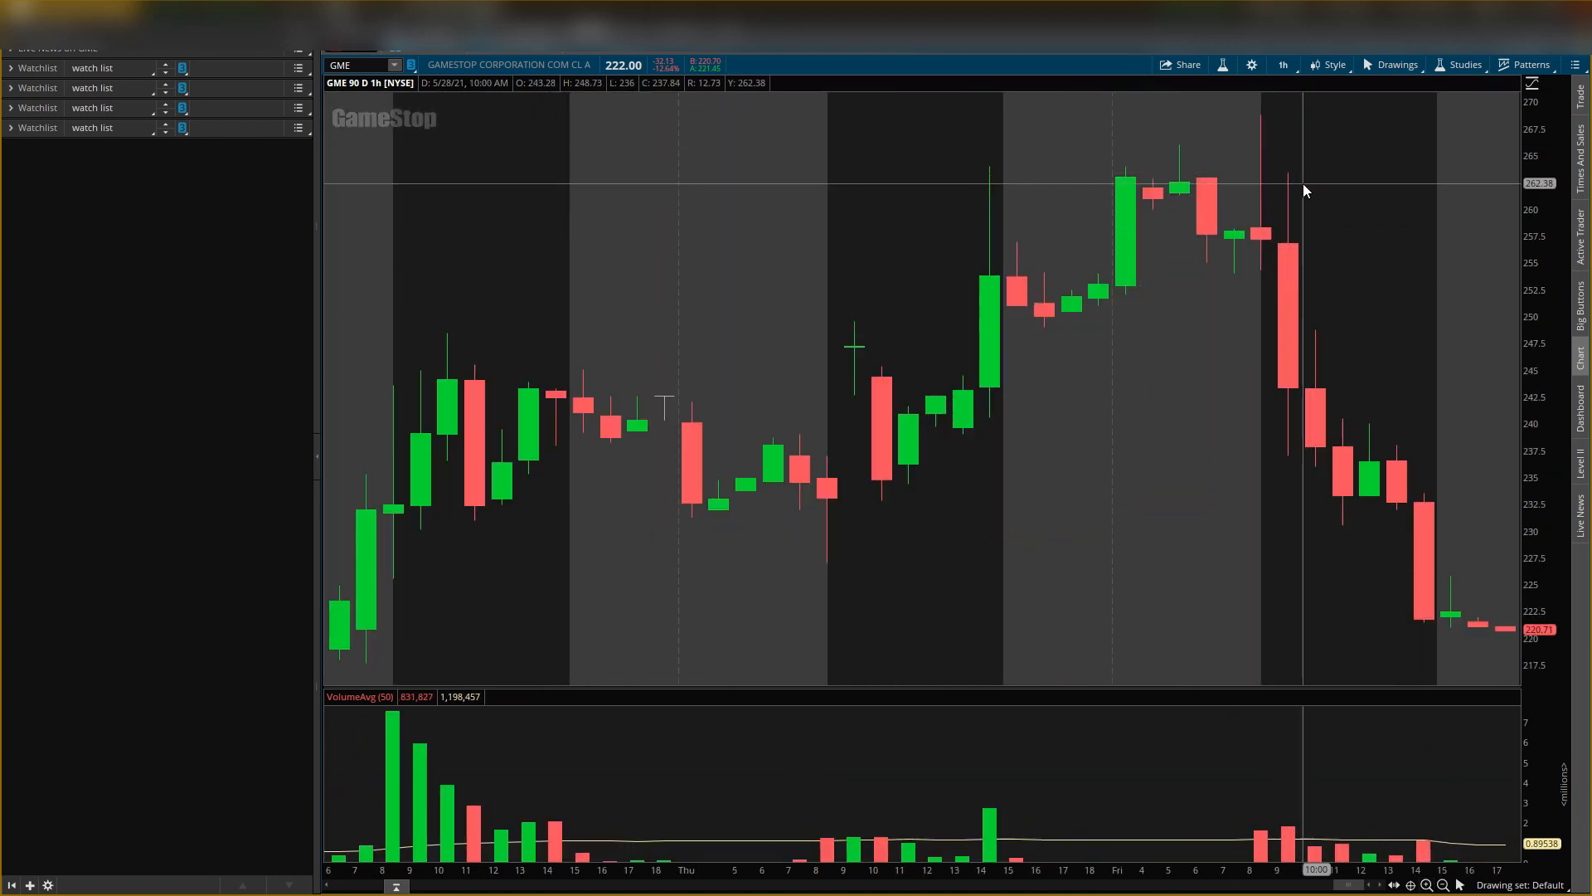
mouse_move(1290, 119)
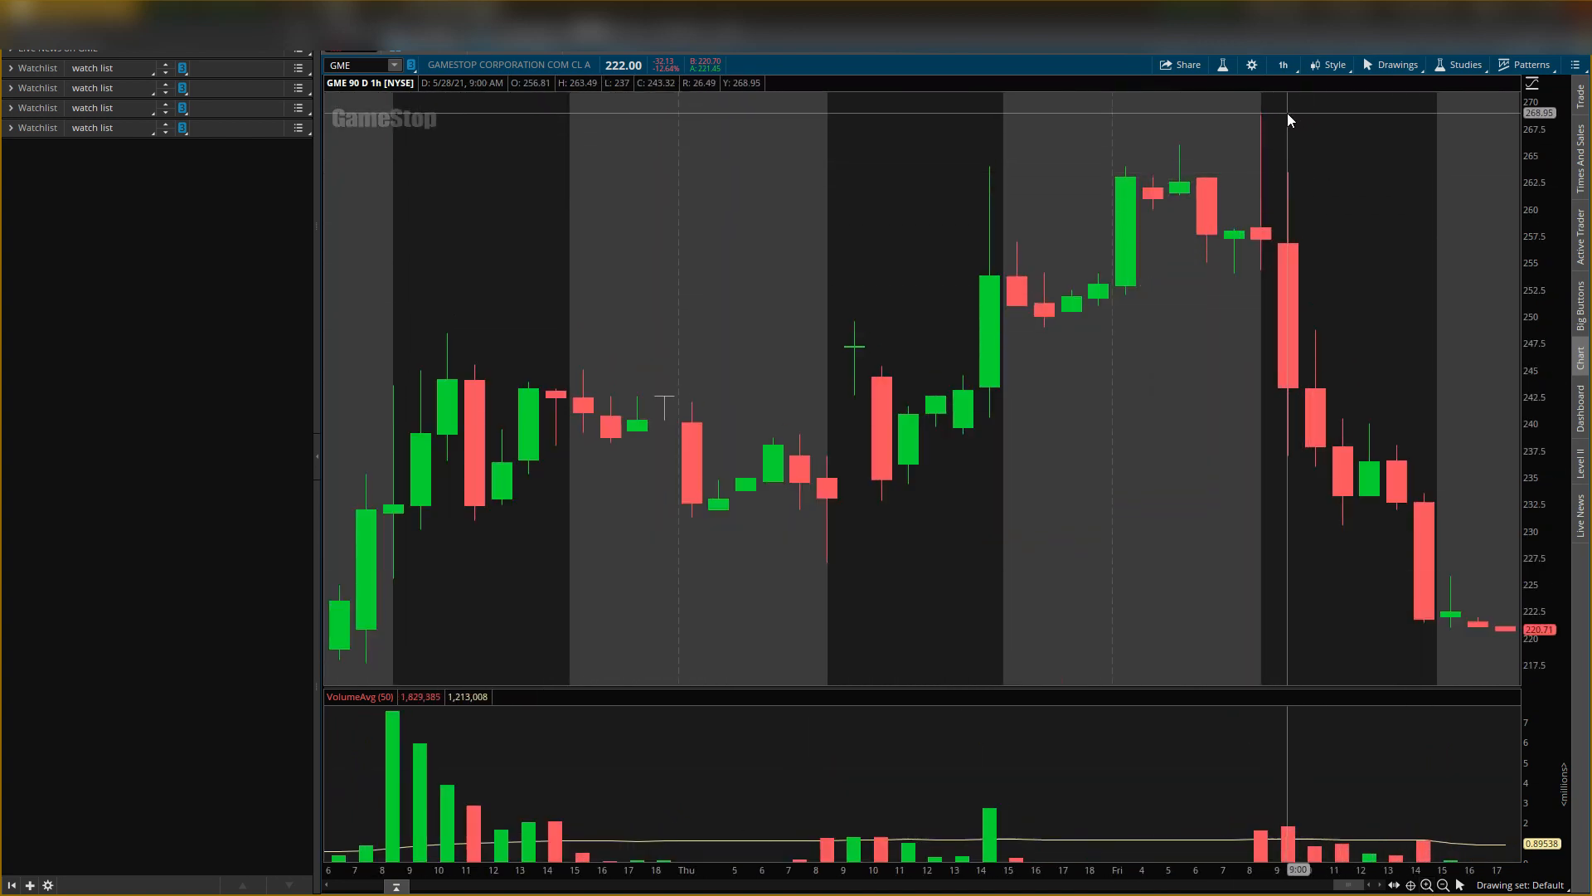
mouse_move(1436, 846)
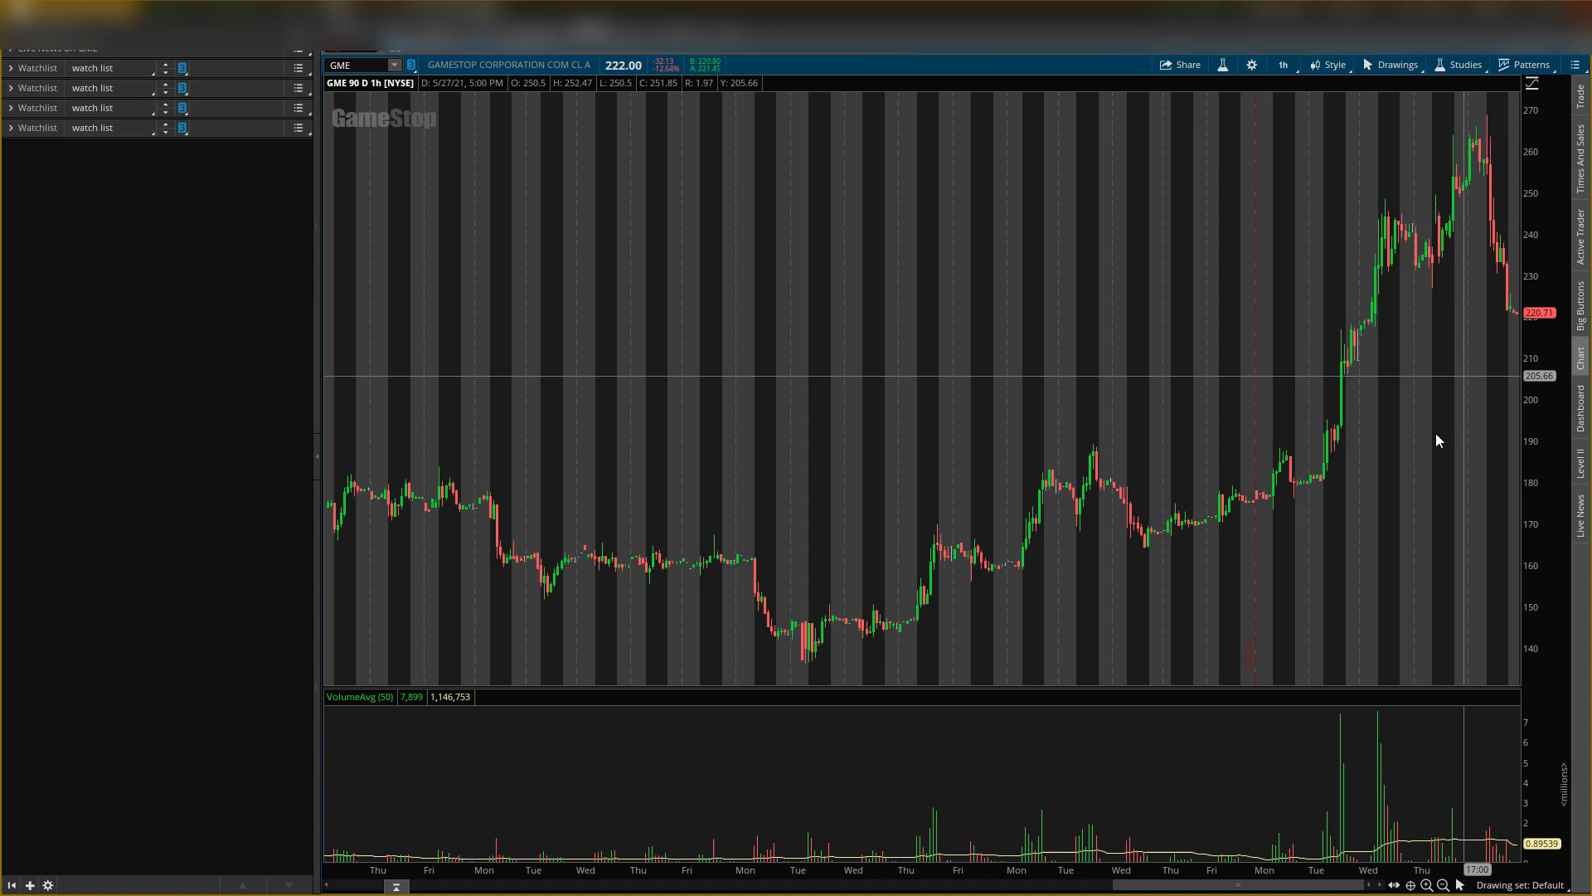
mouse_move(1478, 191)
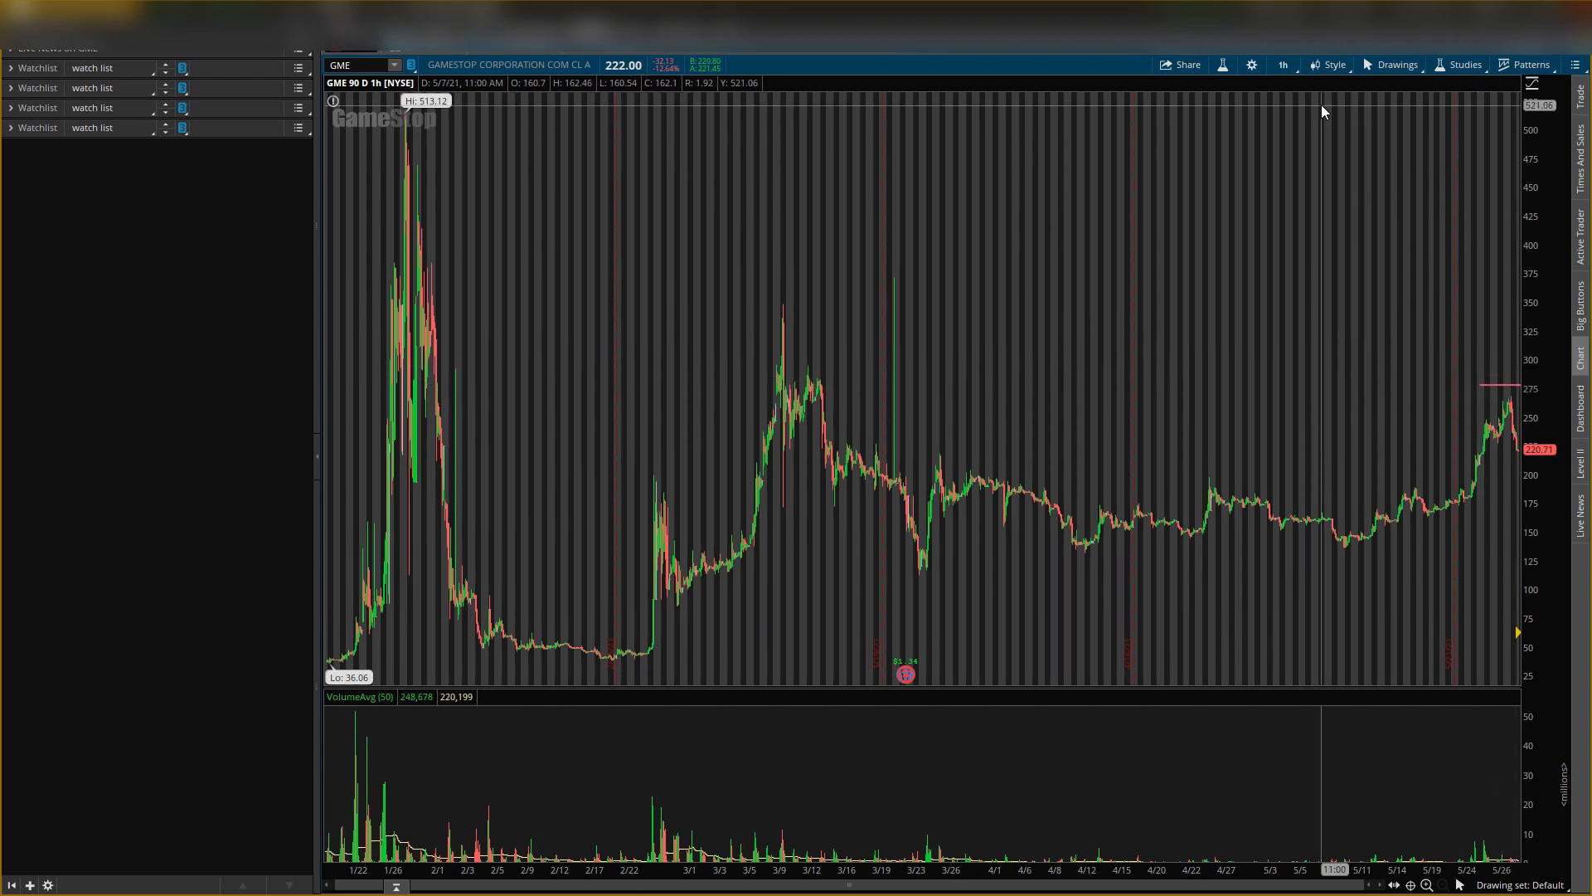
Step: Change the aggregation period back to 30 minutes and draw a horizontal support line near 217
click(1282, 65)
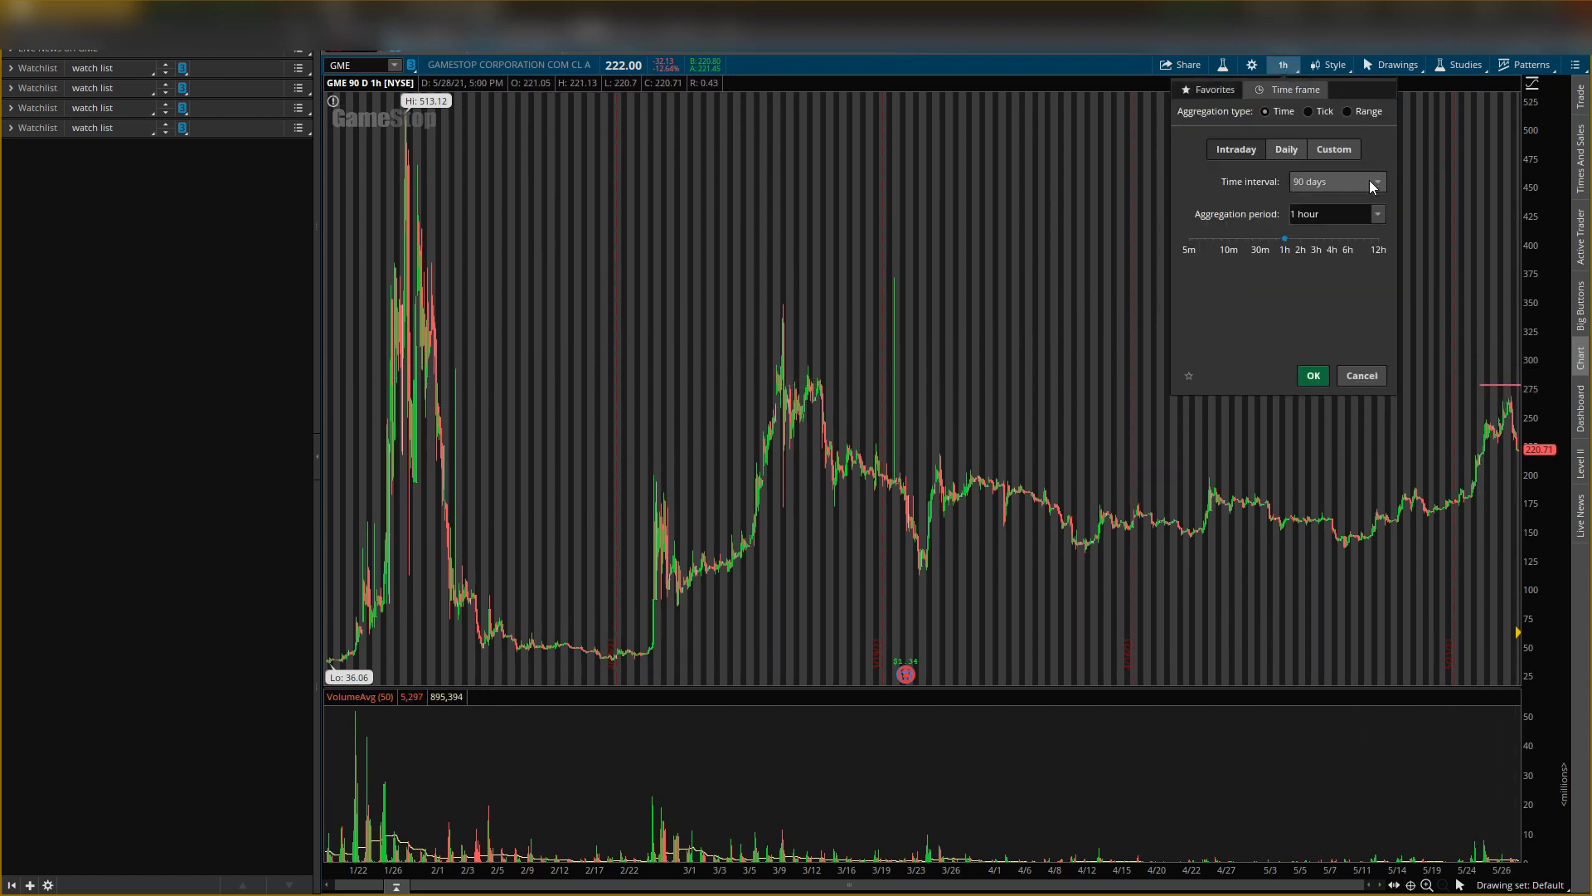
click(1259, 249)
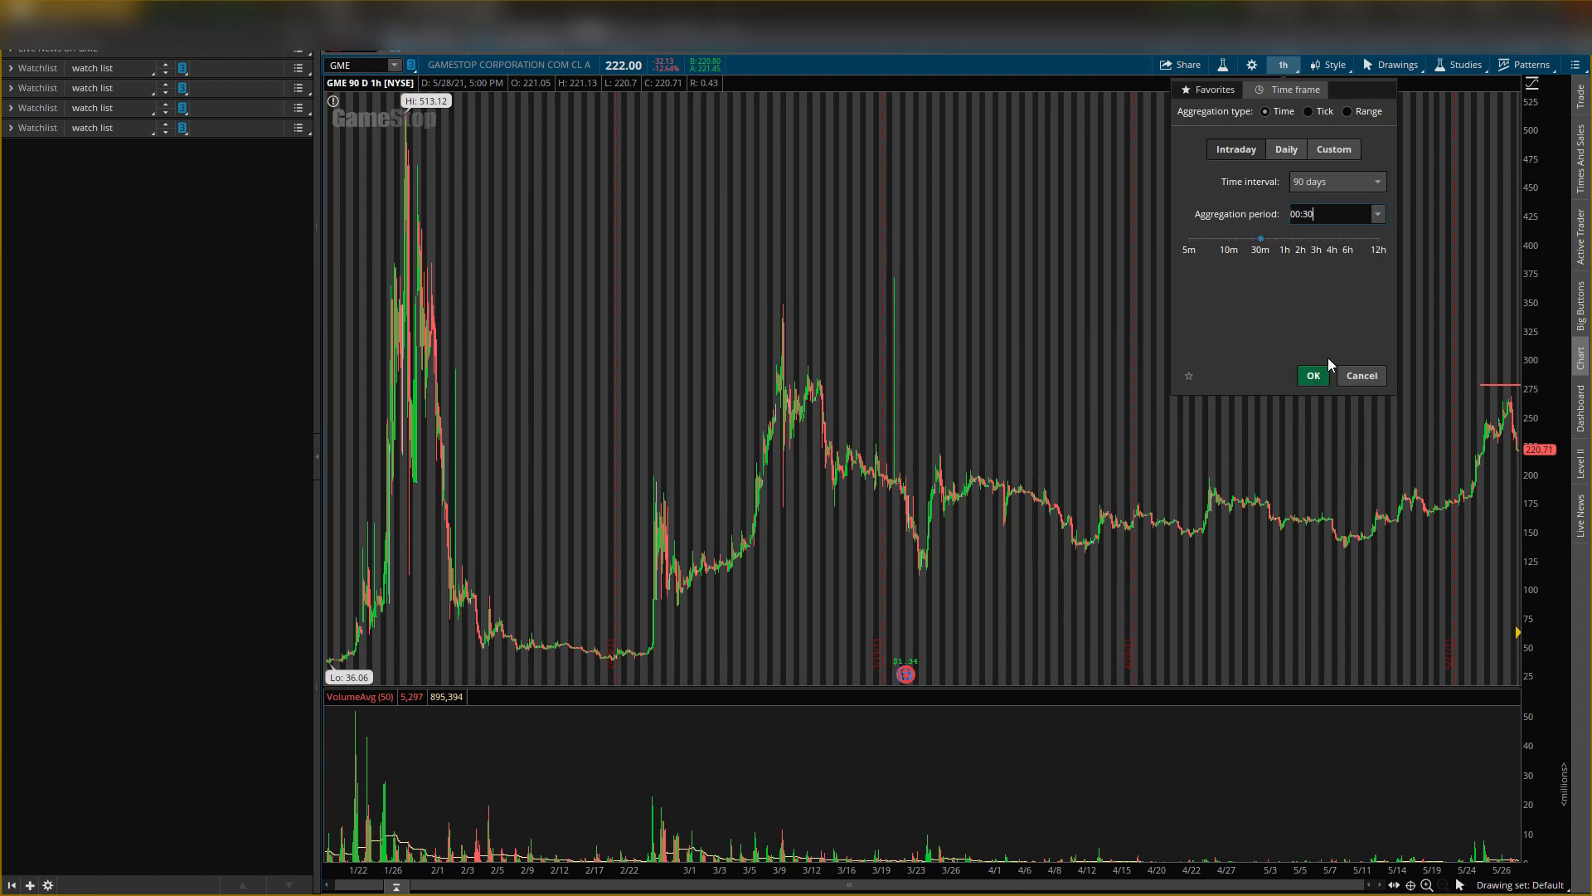
click(1311, 375)
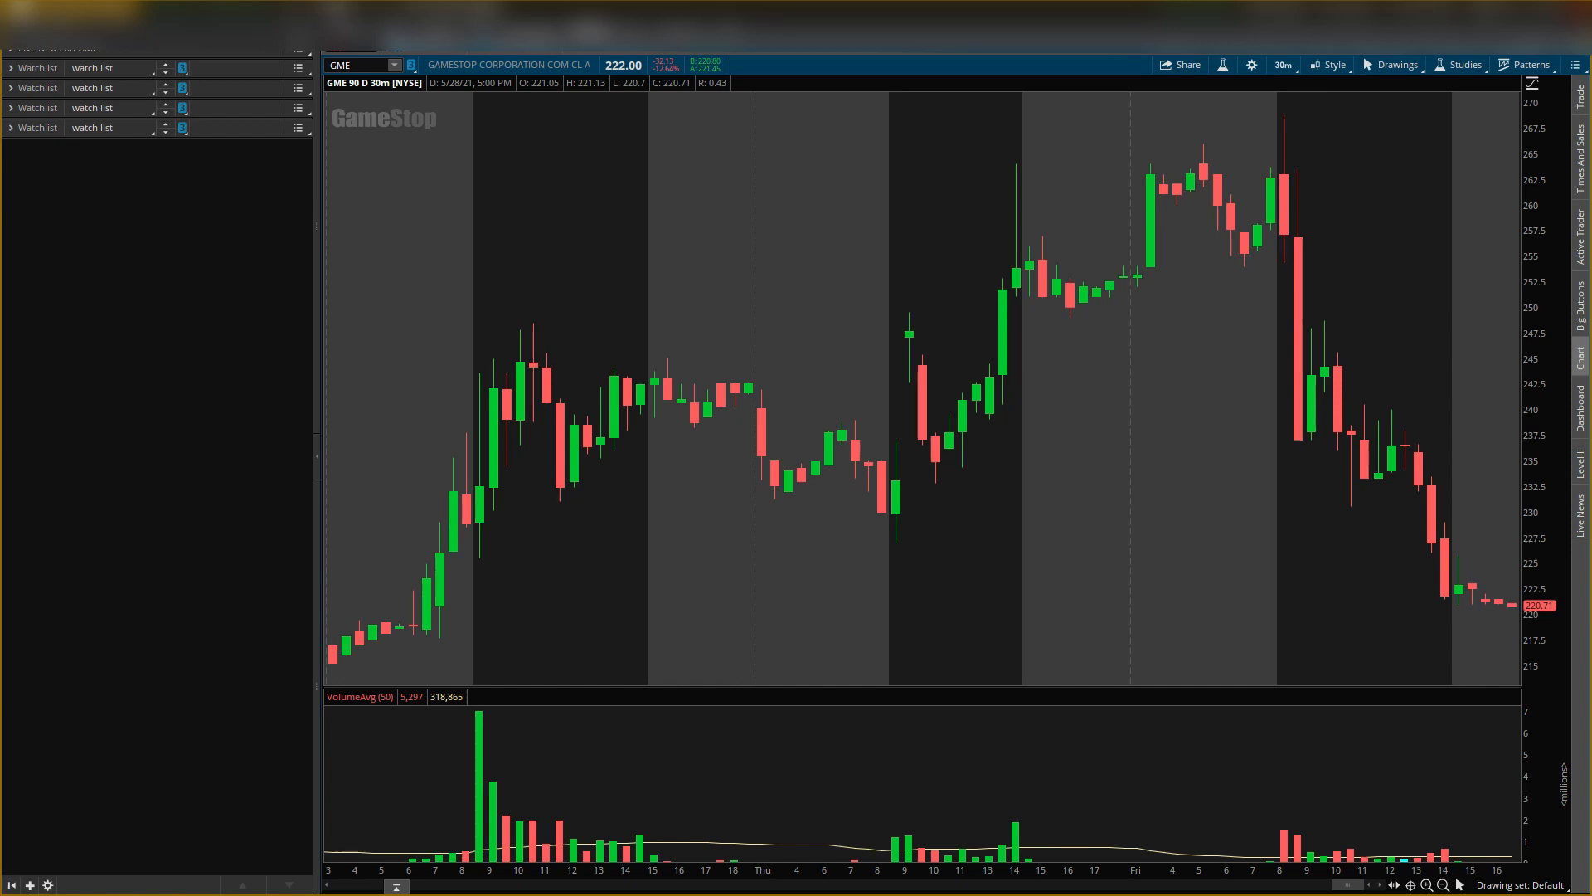
mouse_move(813, 599)
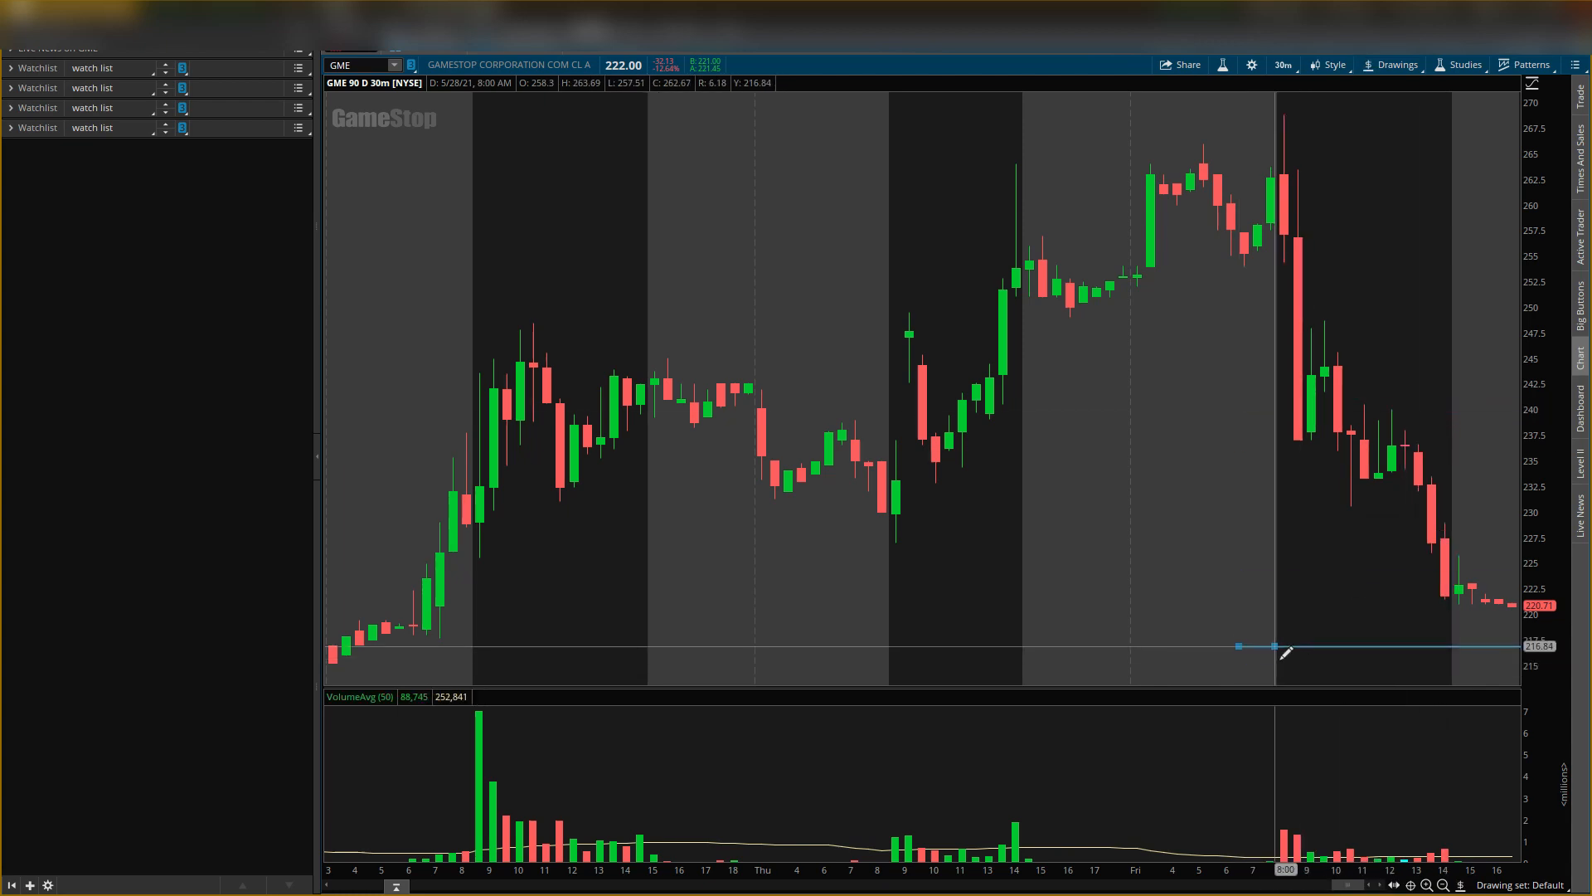
drag(1274, 647, 1282, 659)
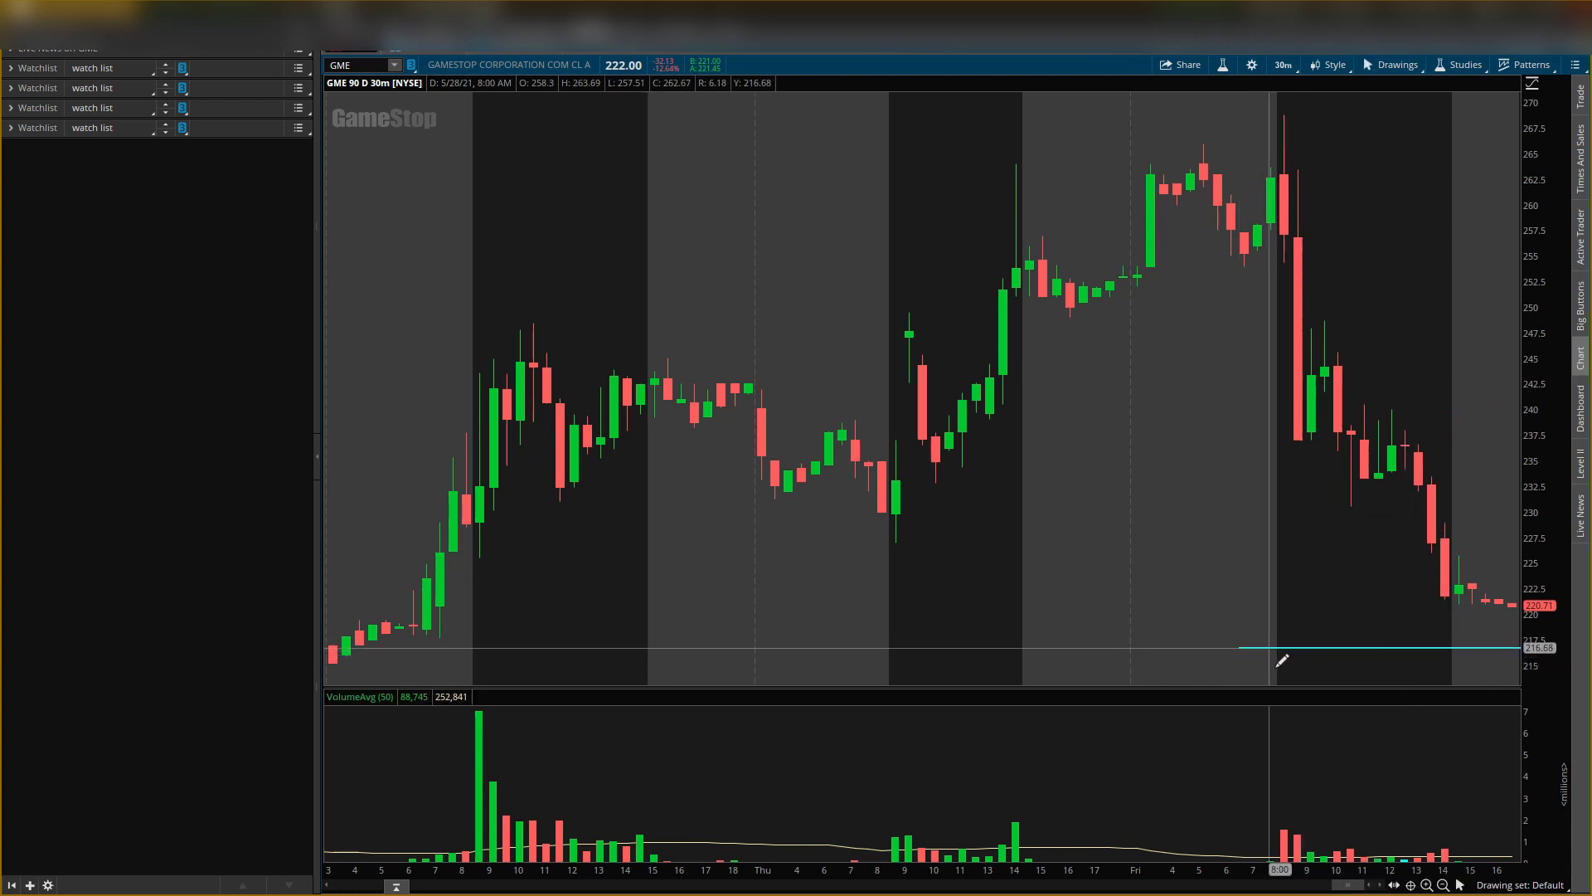
mouse_move(686, 428)
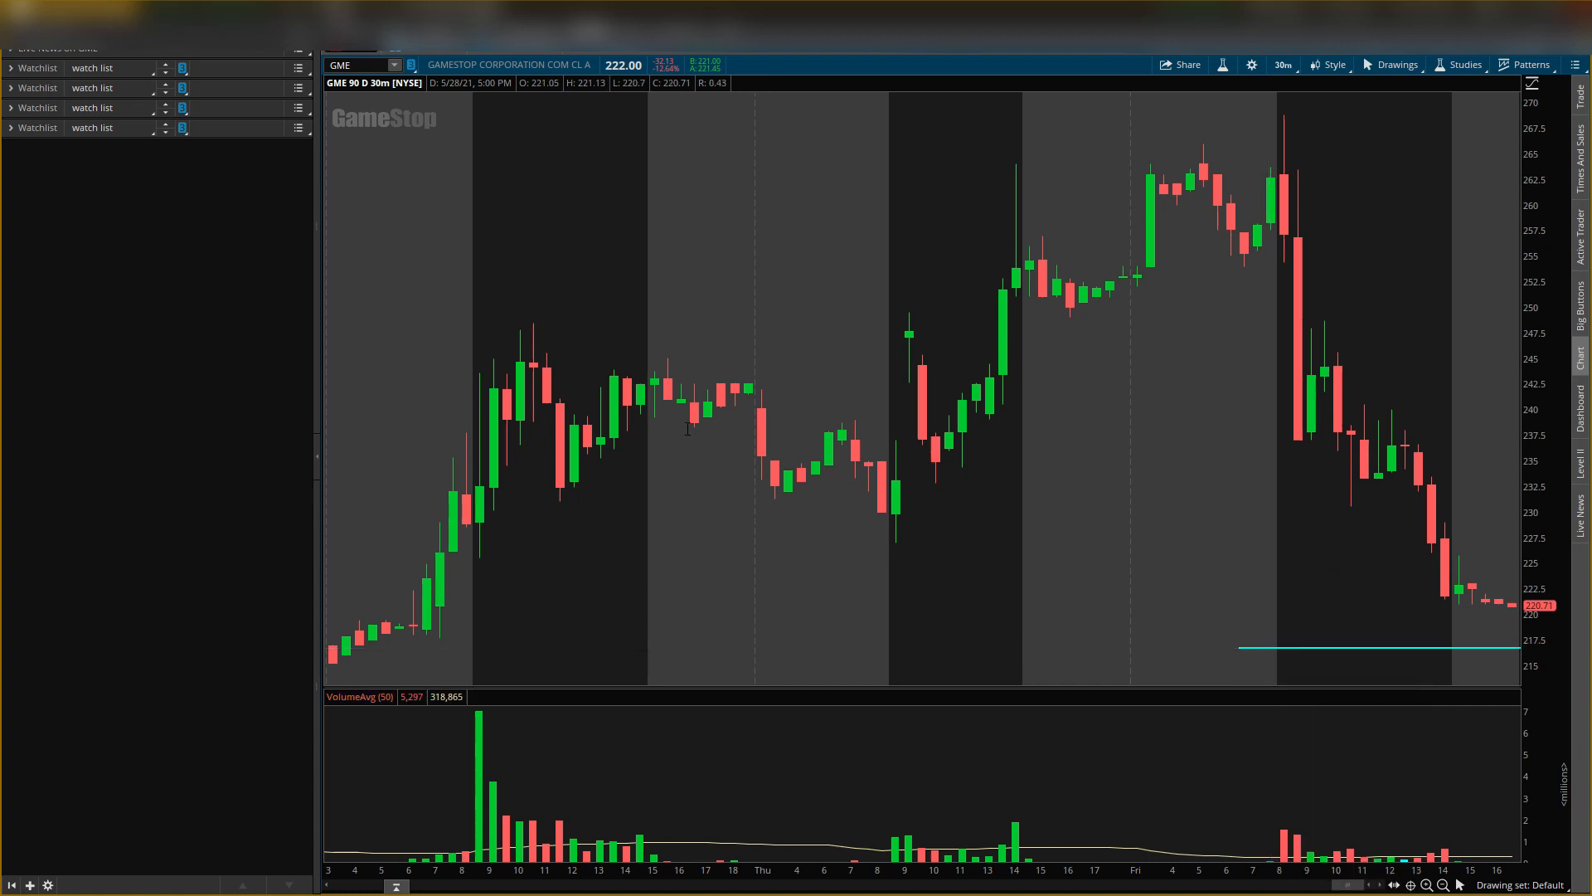
mouse_move(631, 417)
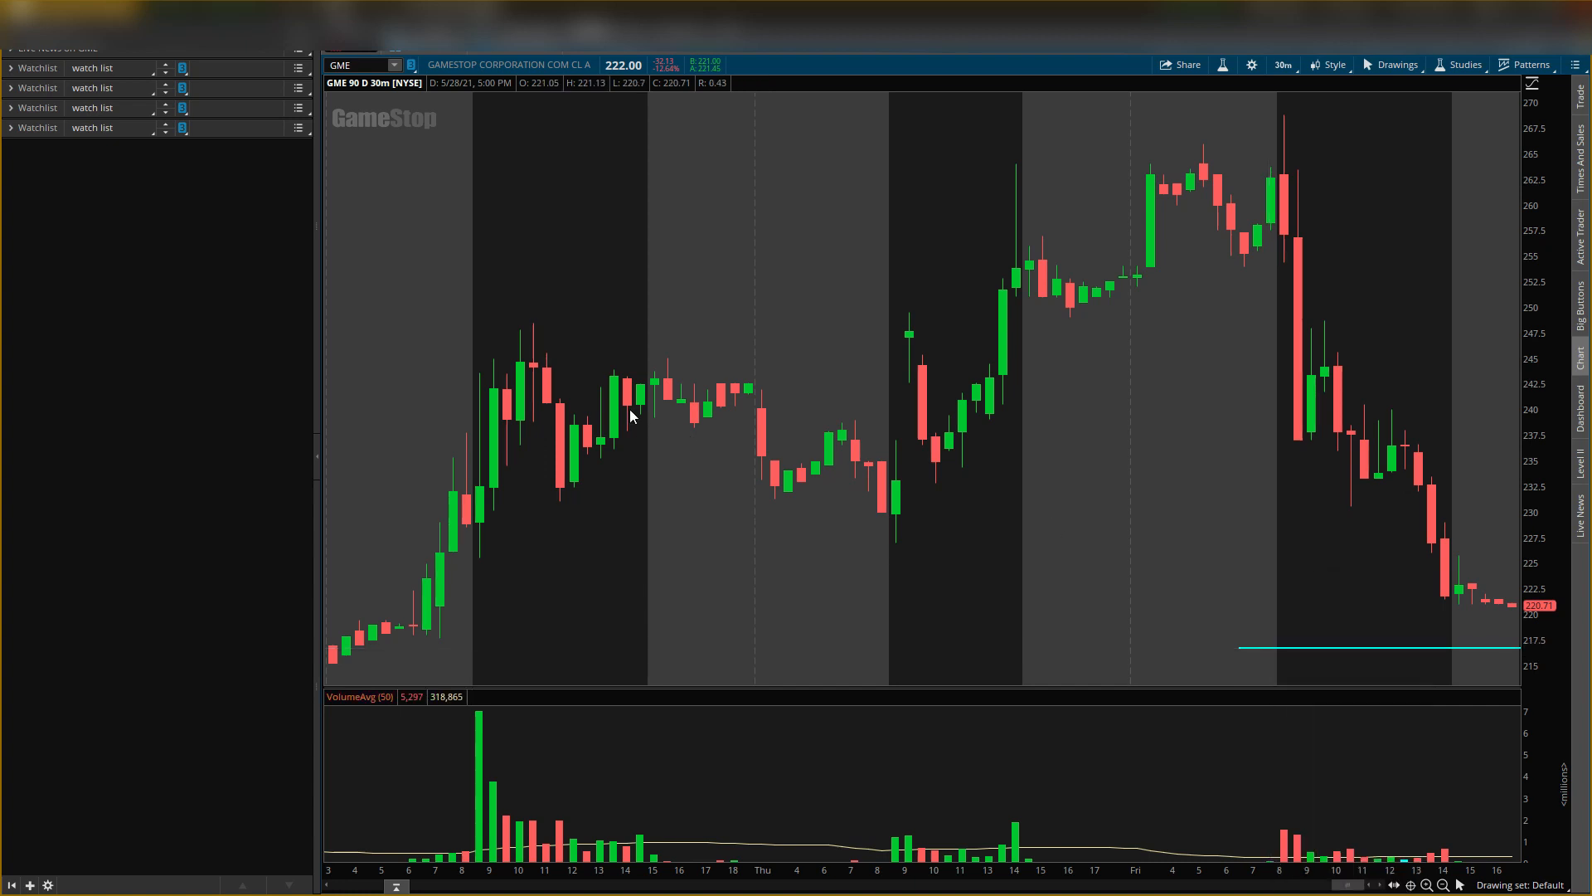
mouse_move(955, 612)
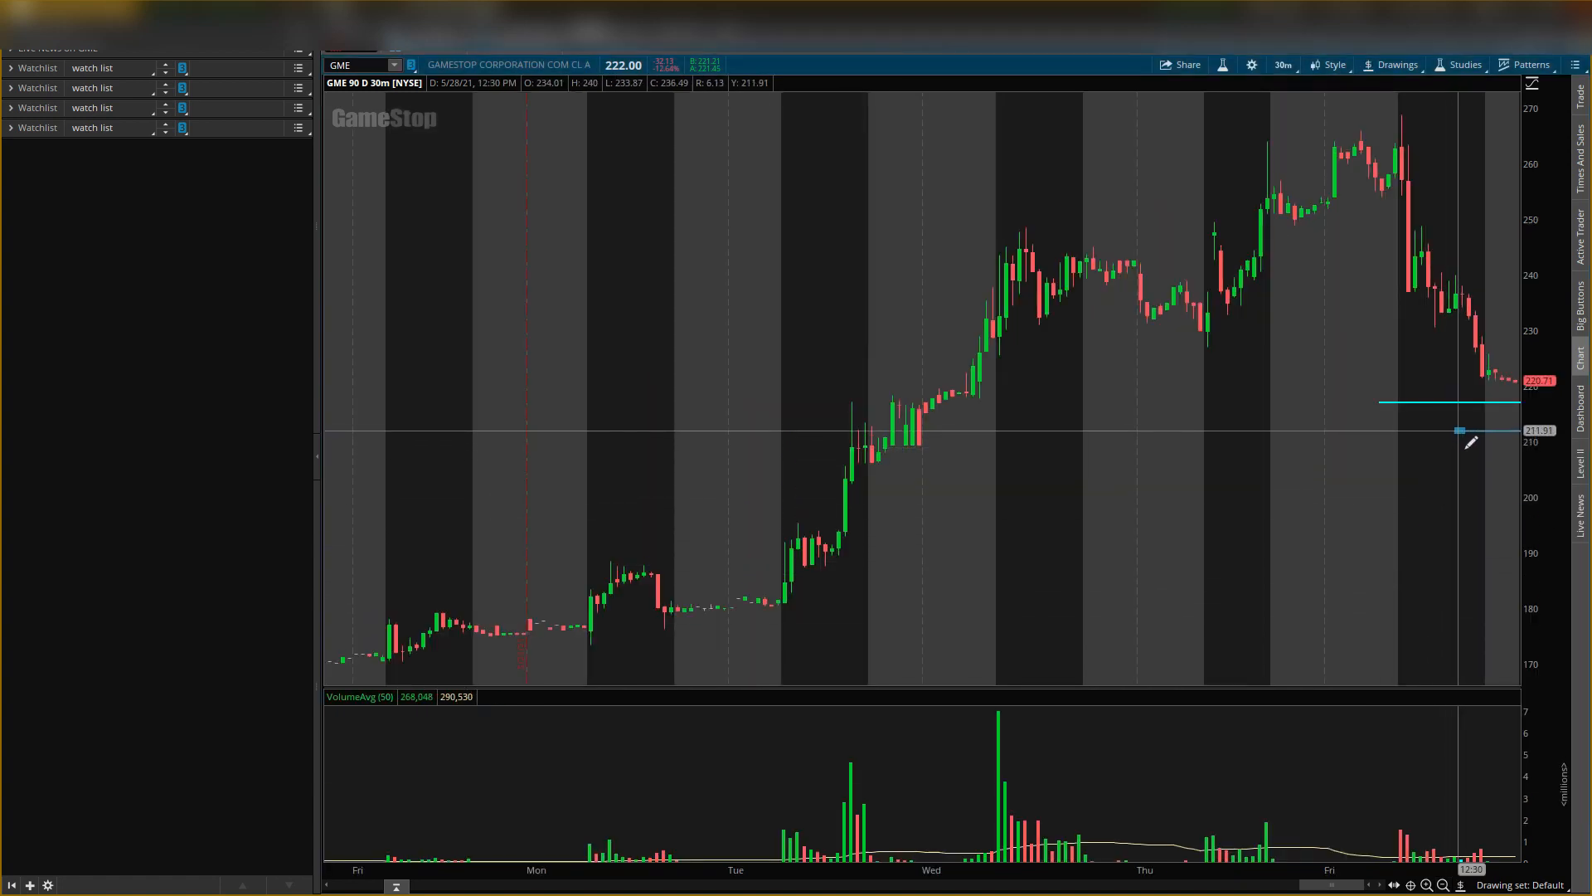
Step: Bring up the settings of the new buy line near 213 to recolour it green
right_click(1460, 421)
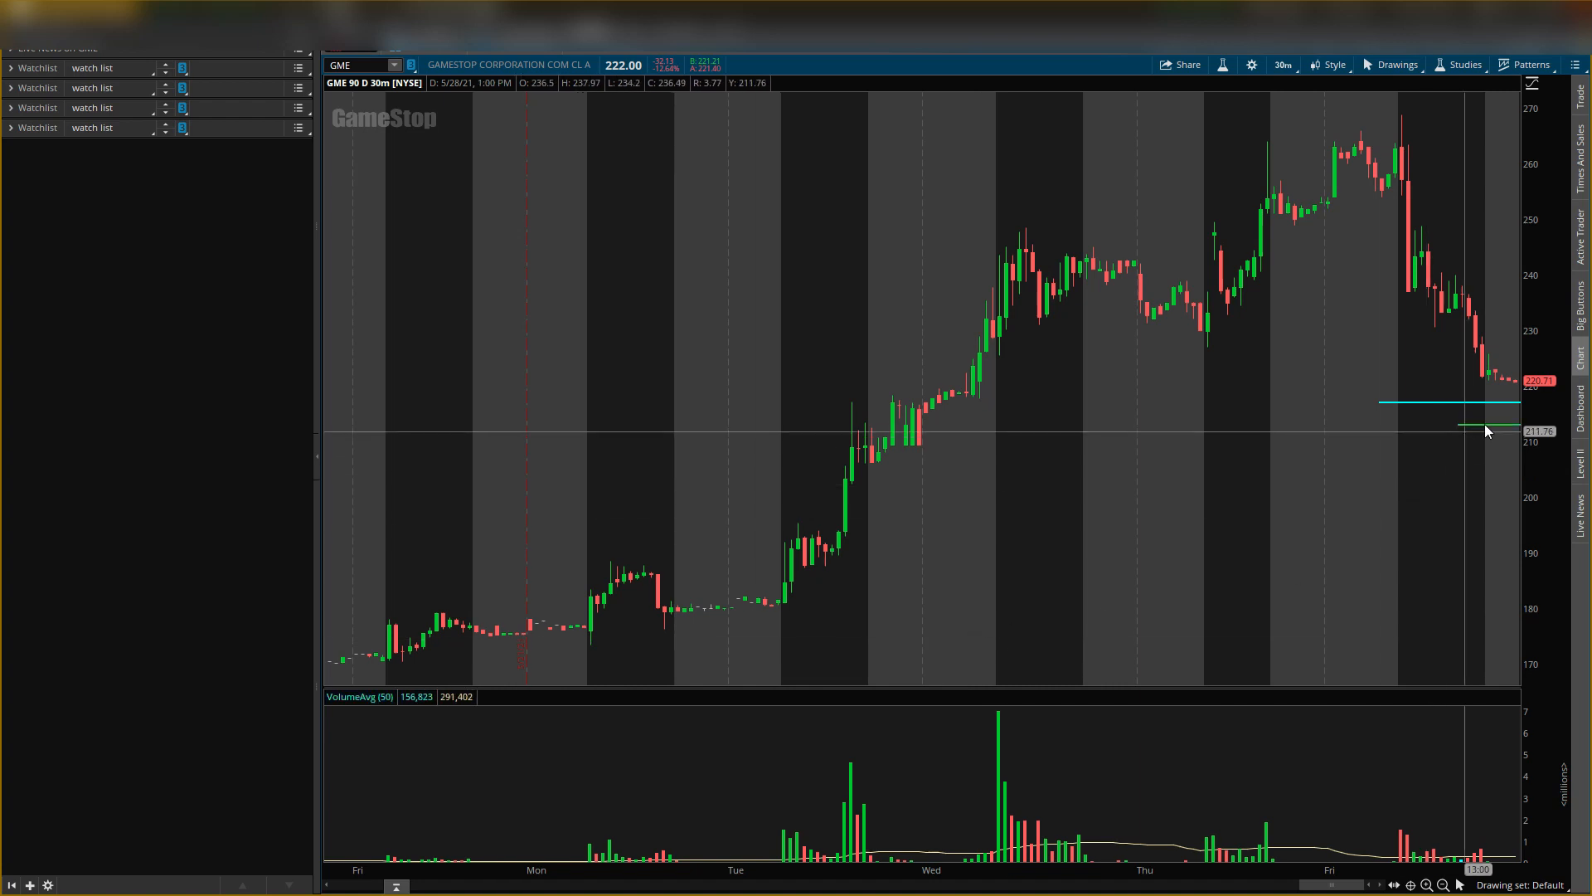
mouse_move(1507, 430)
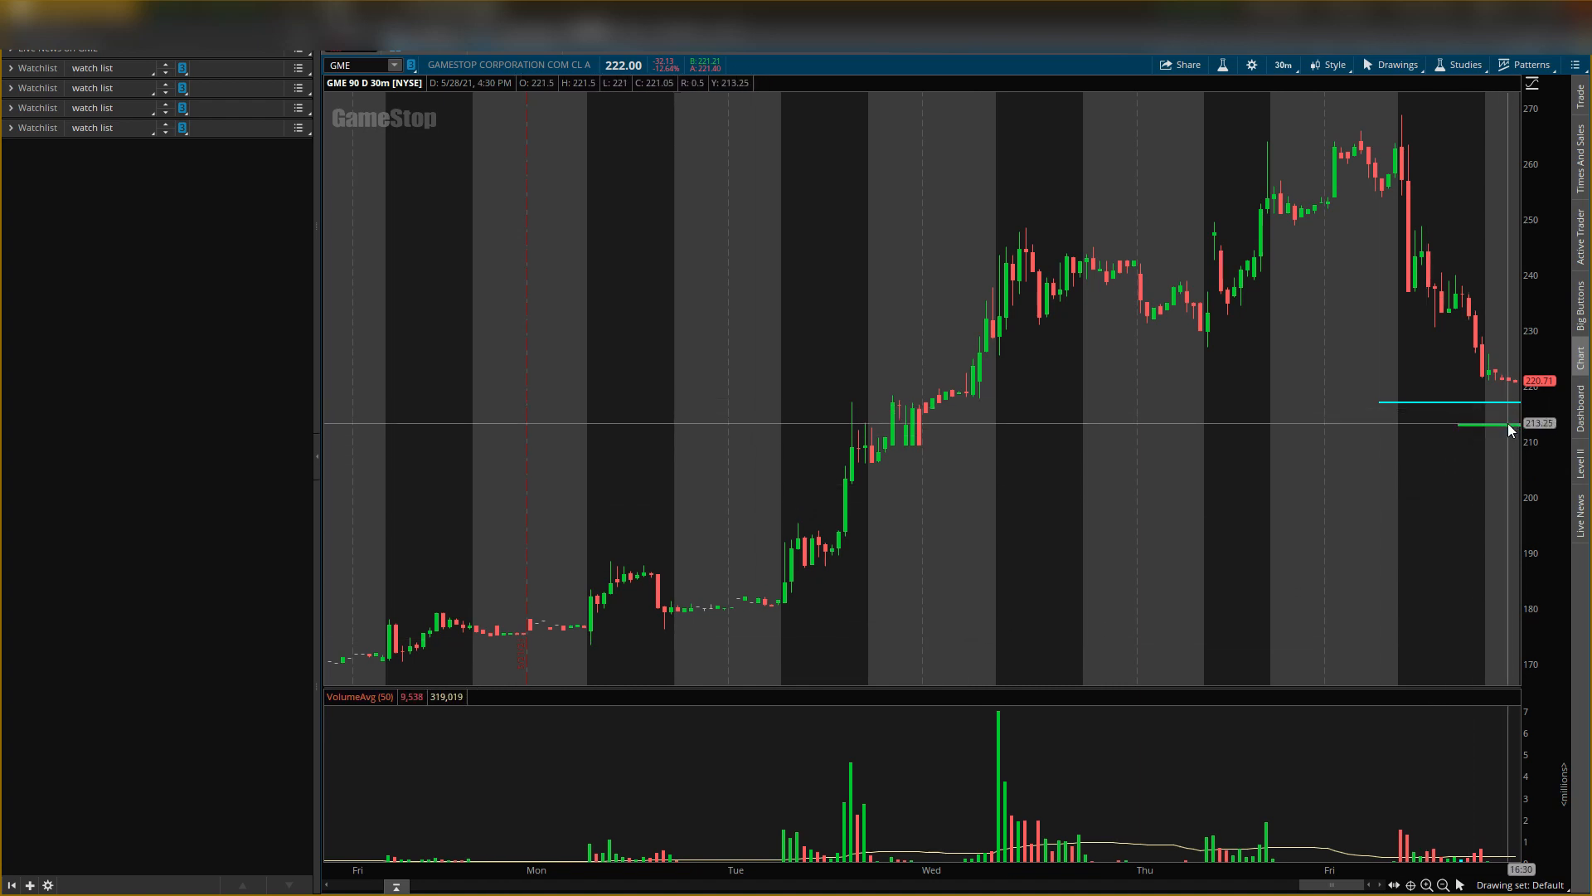
mouse_move(1469, 423)
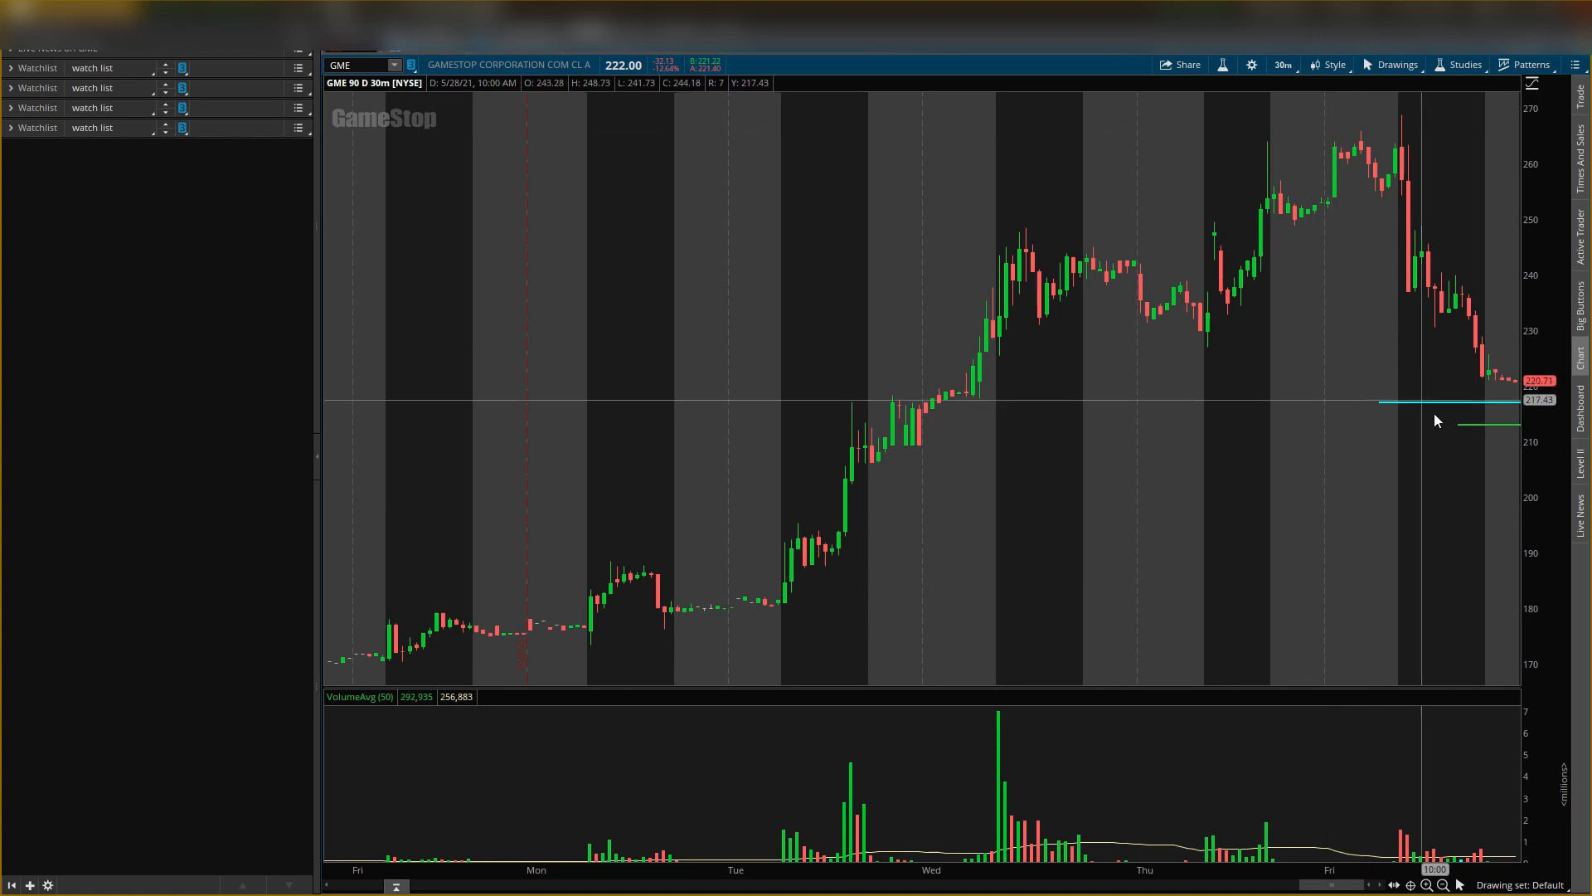
mouse_move(1452, 406)
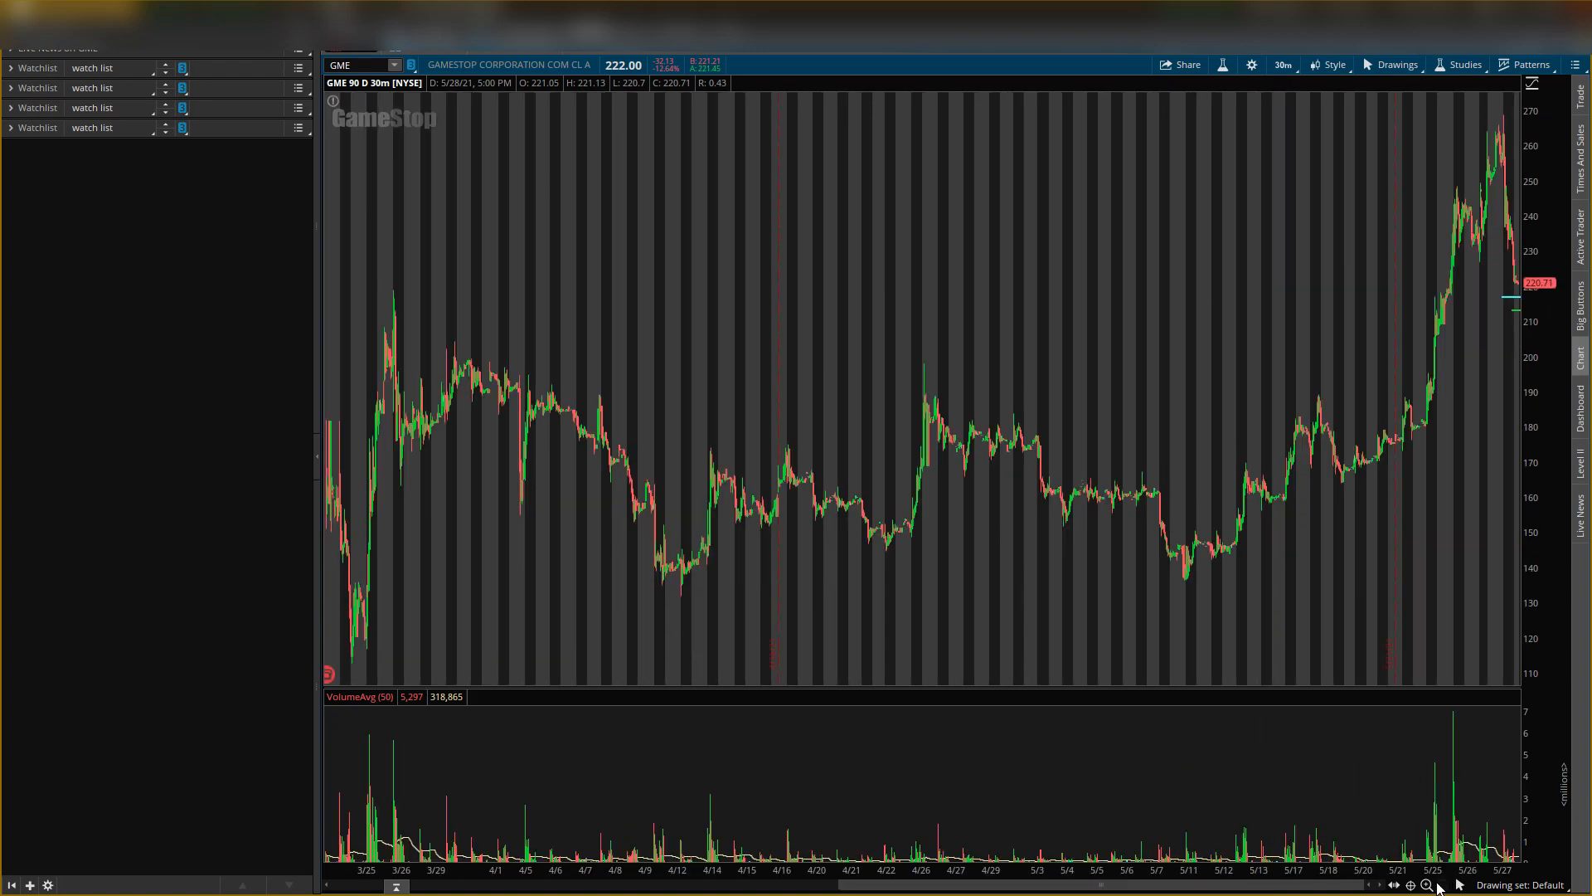
Step: Set the aggregation period to 1 hour and bring up the line's context menu
click(1282, 65)
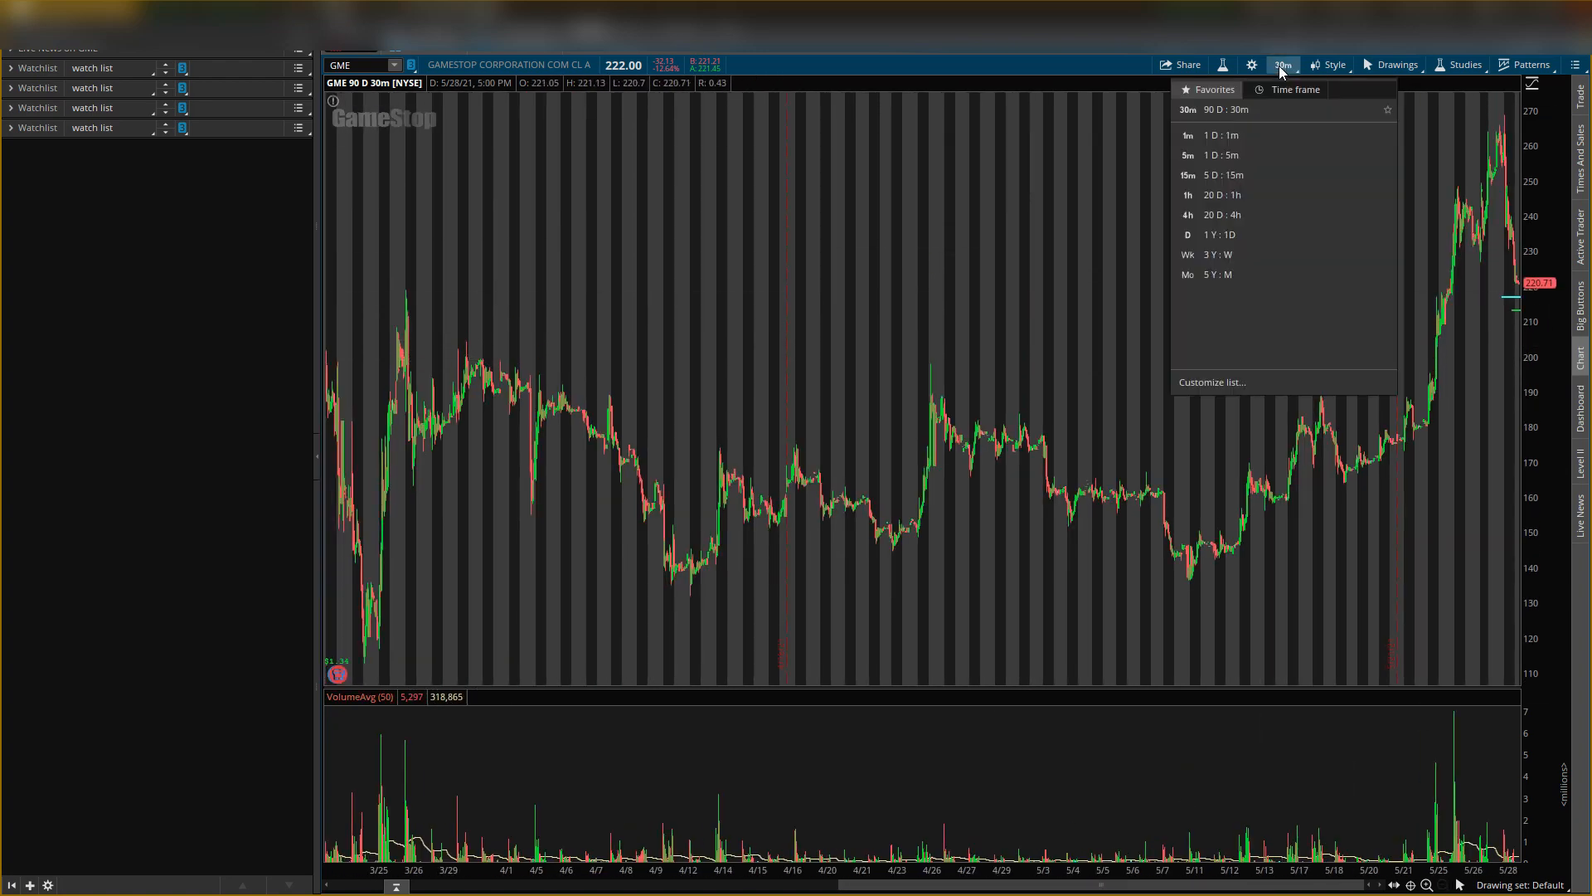
click(1295, 90)
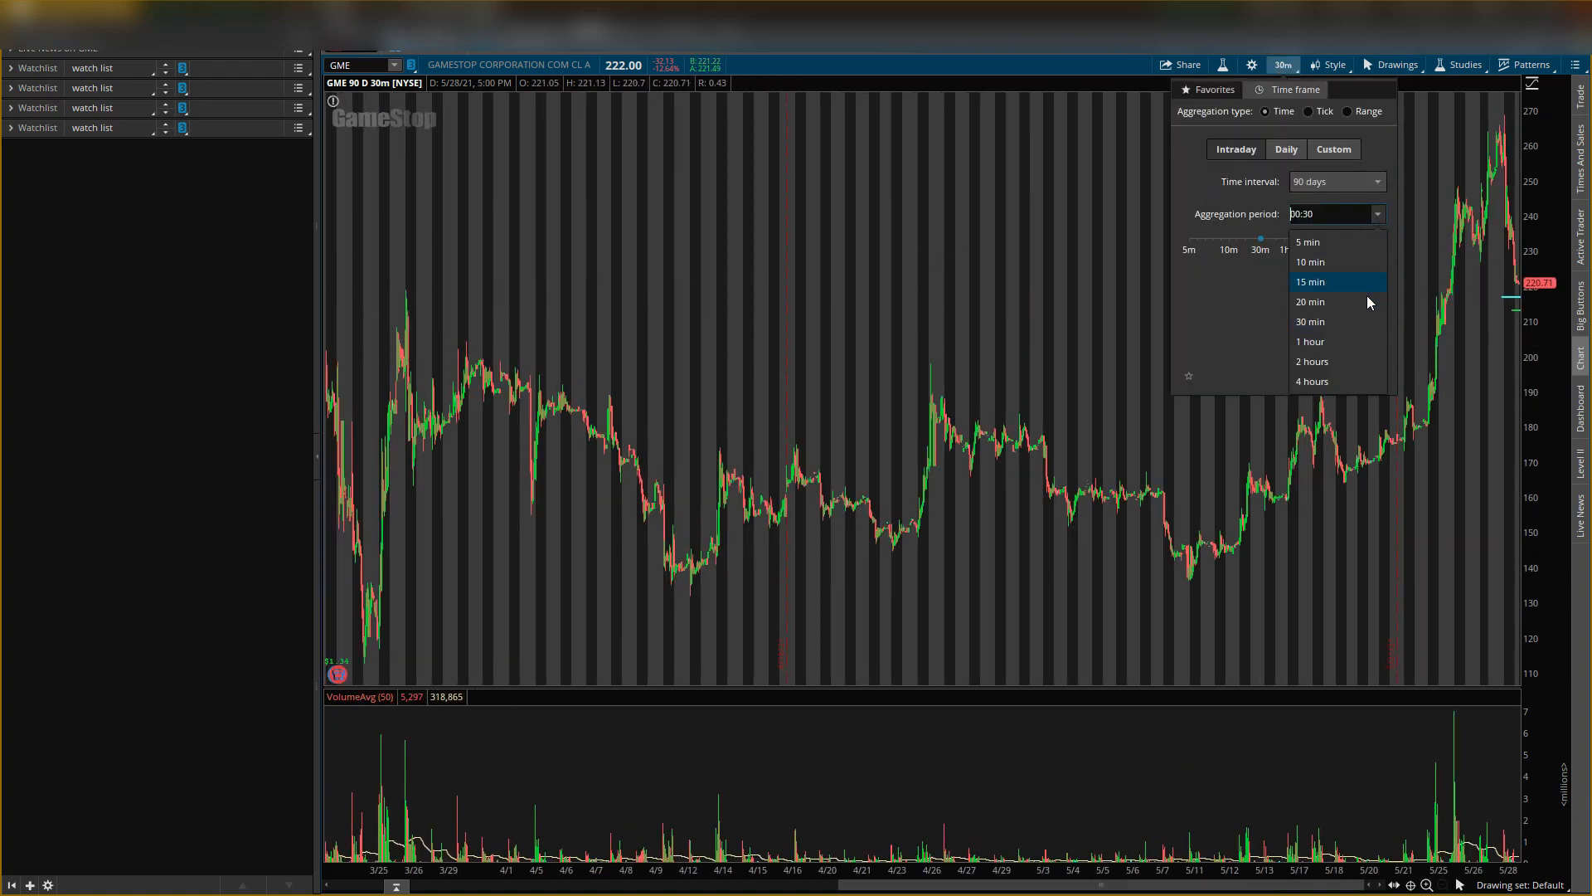
click(1311, 341)
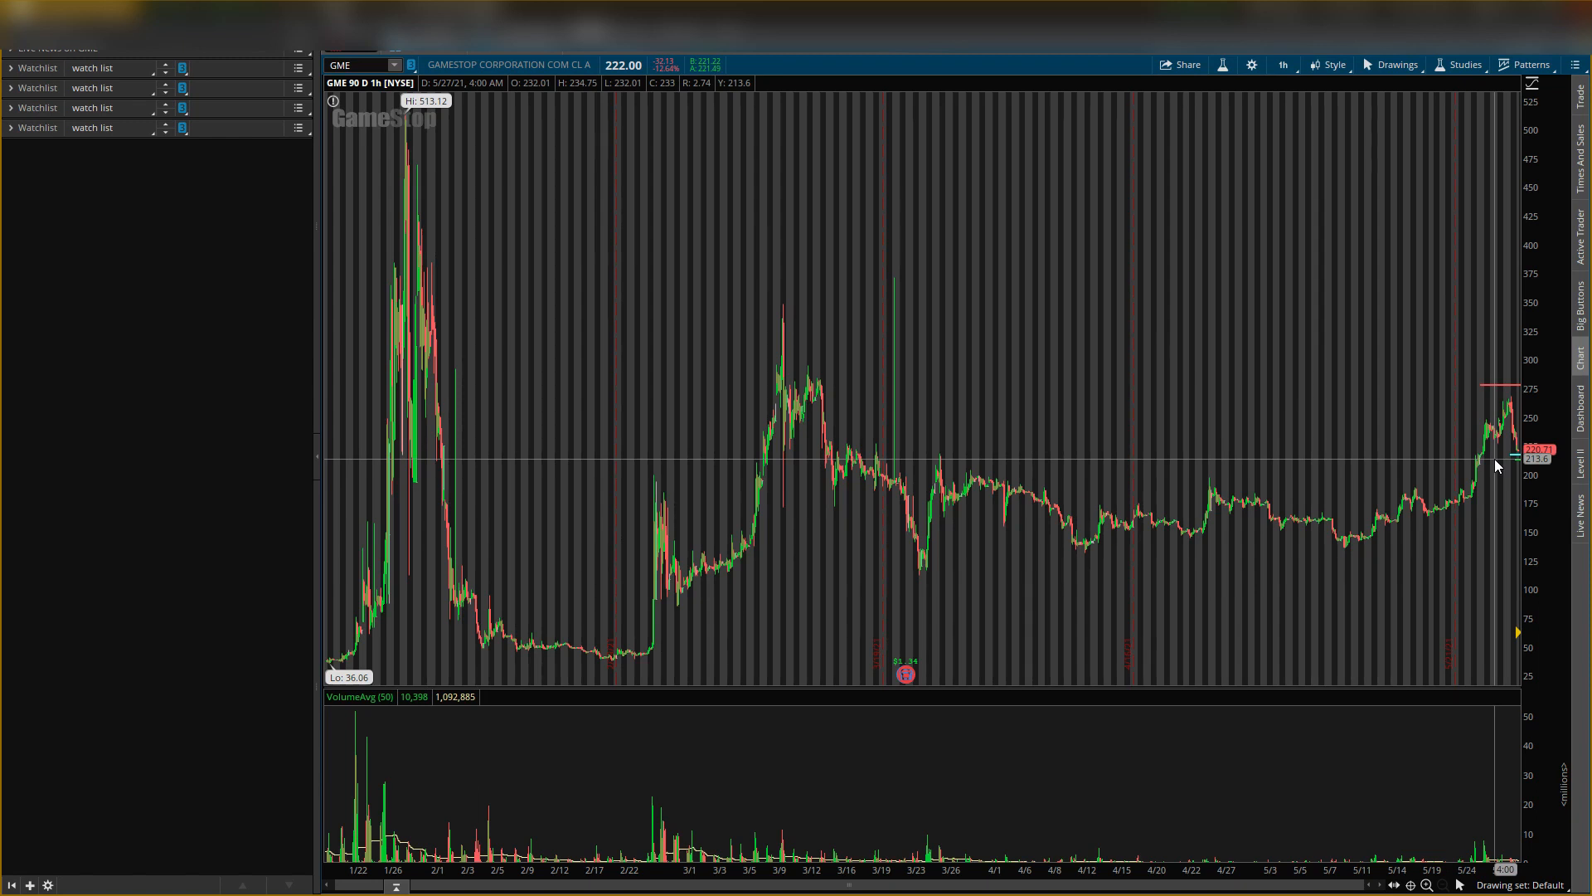
right_click(1498, 464)
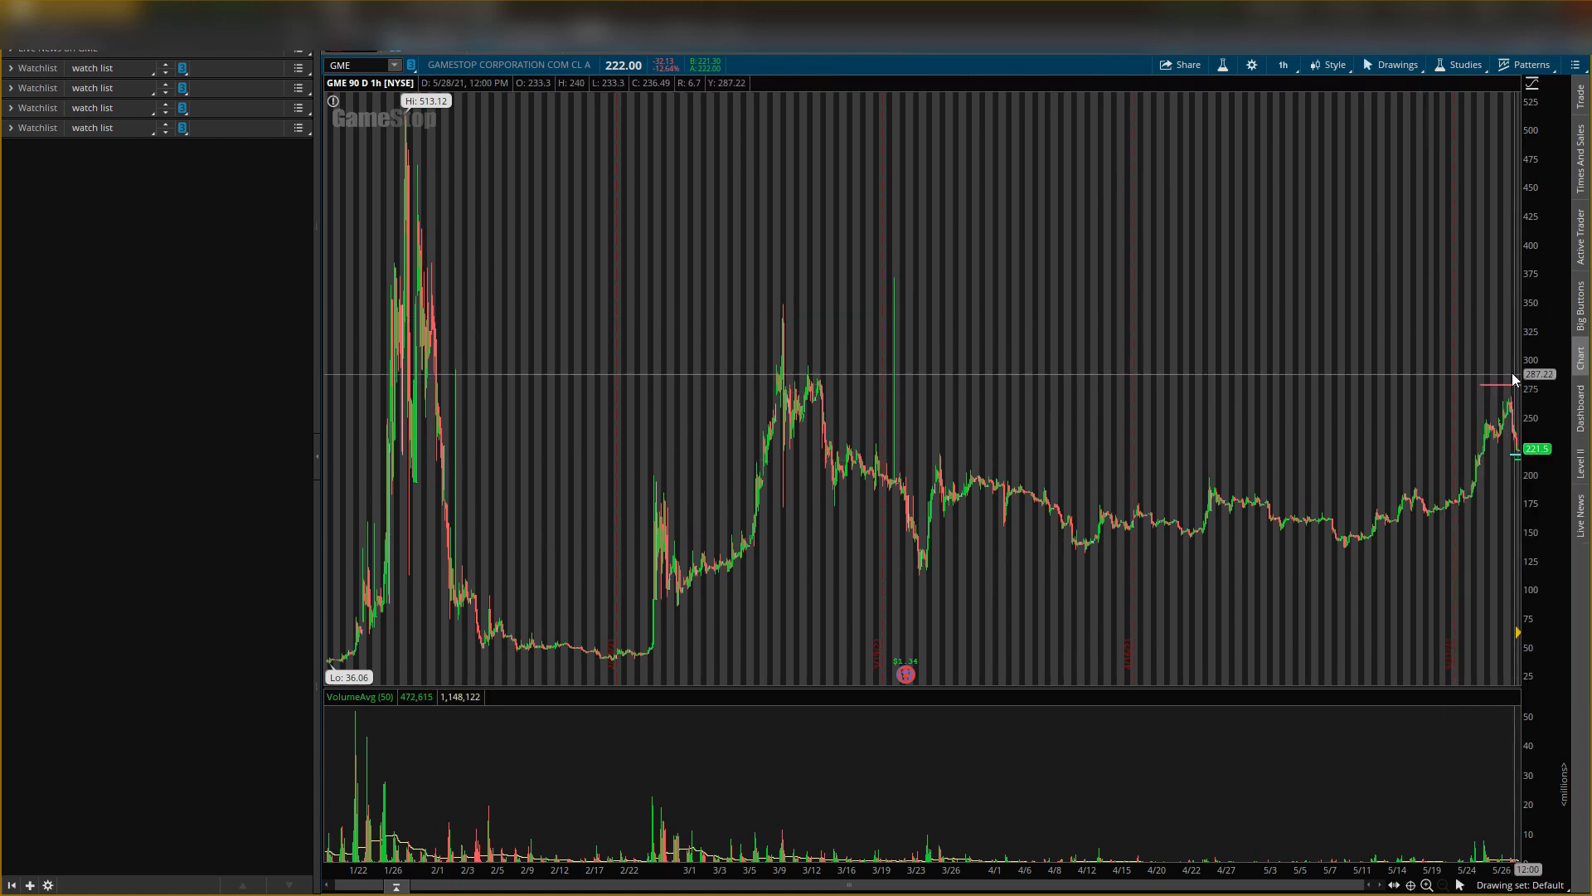
mouse_move(1504, 394)
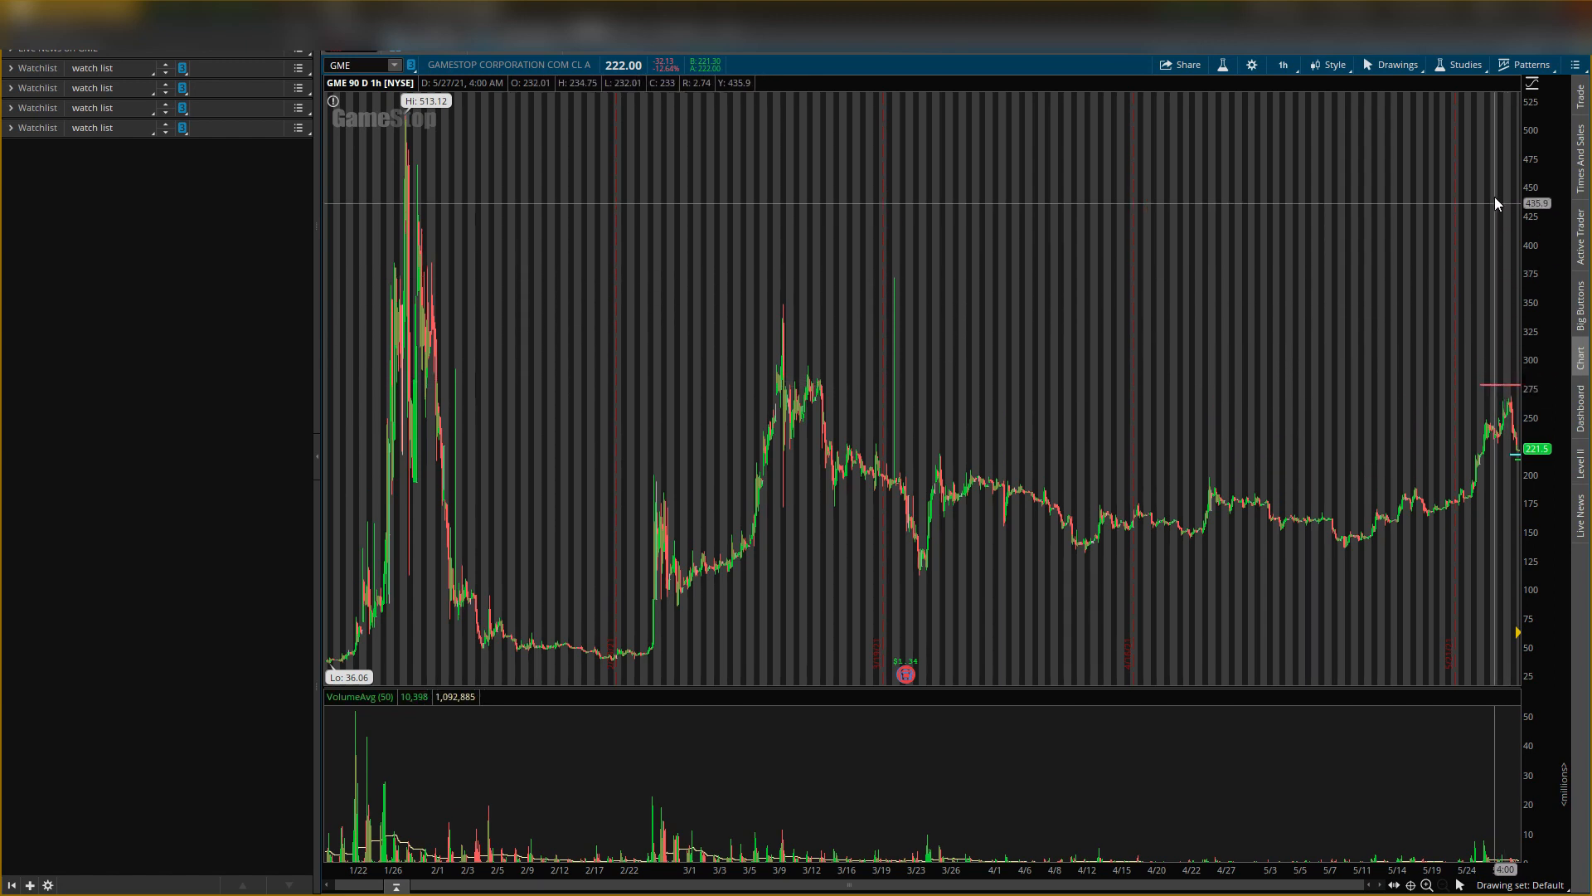
mouse_move(1502, 222)
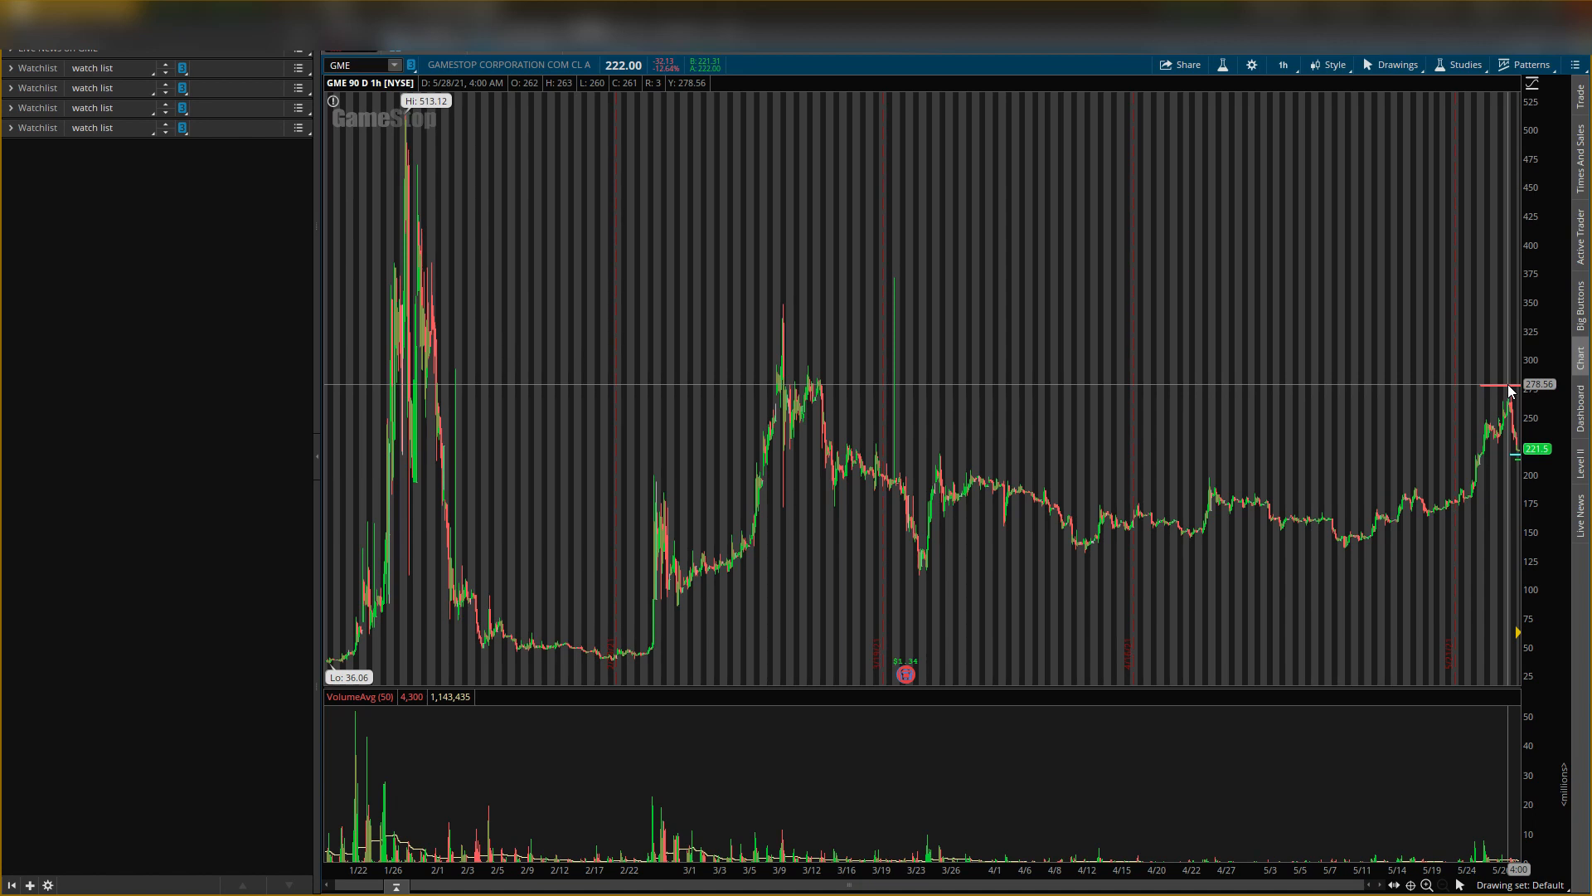
mouse_move(1511, 468)
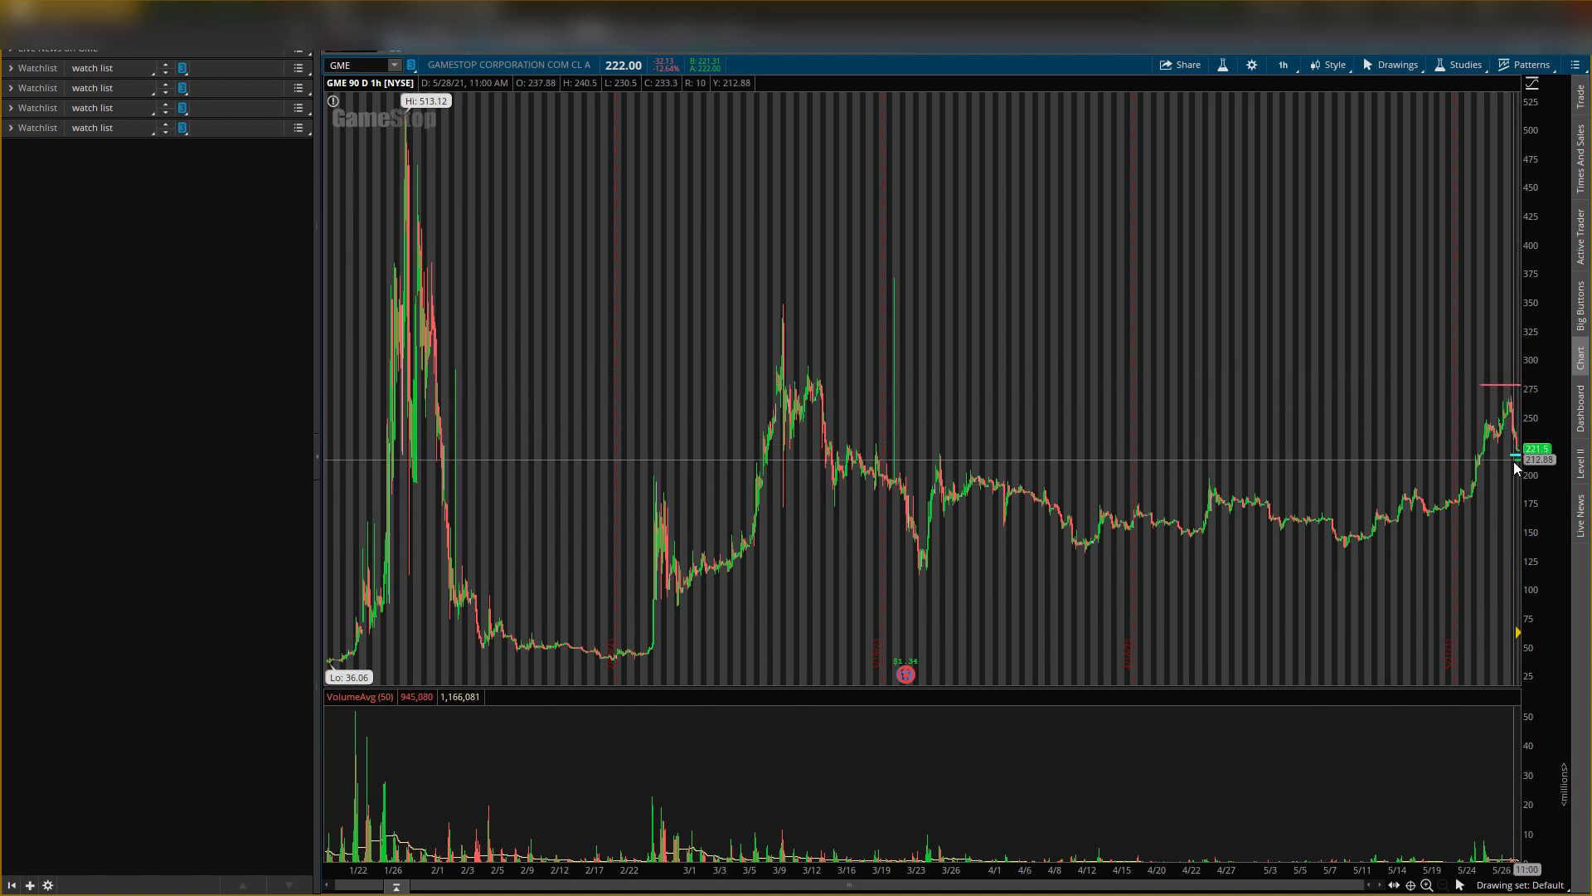
mouse_move(1151, 659)
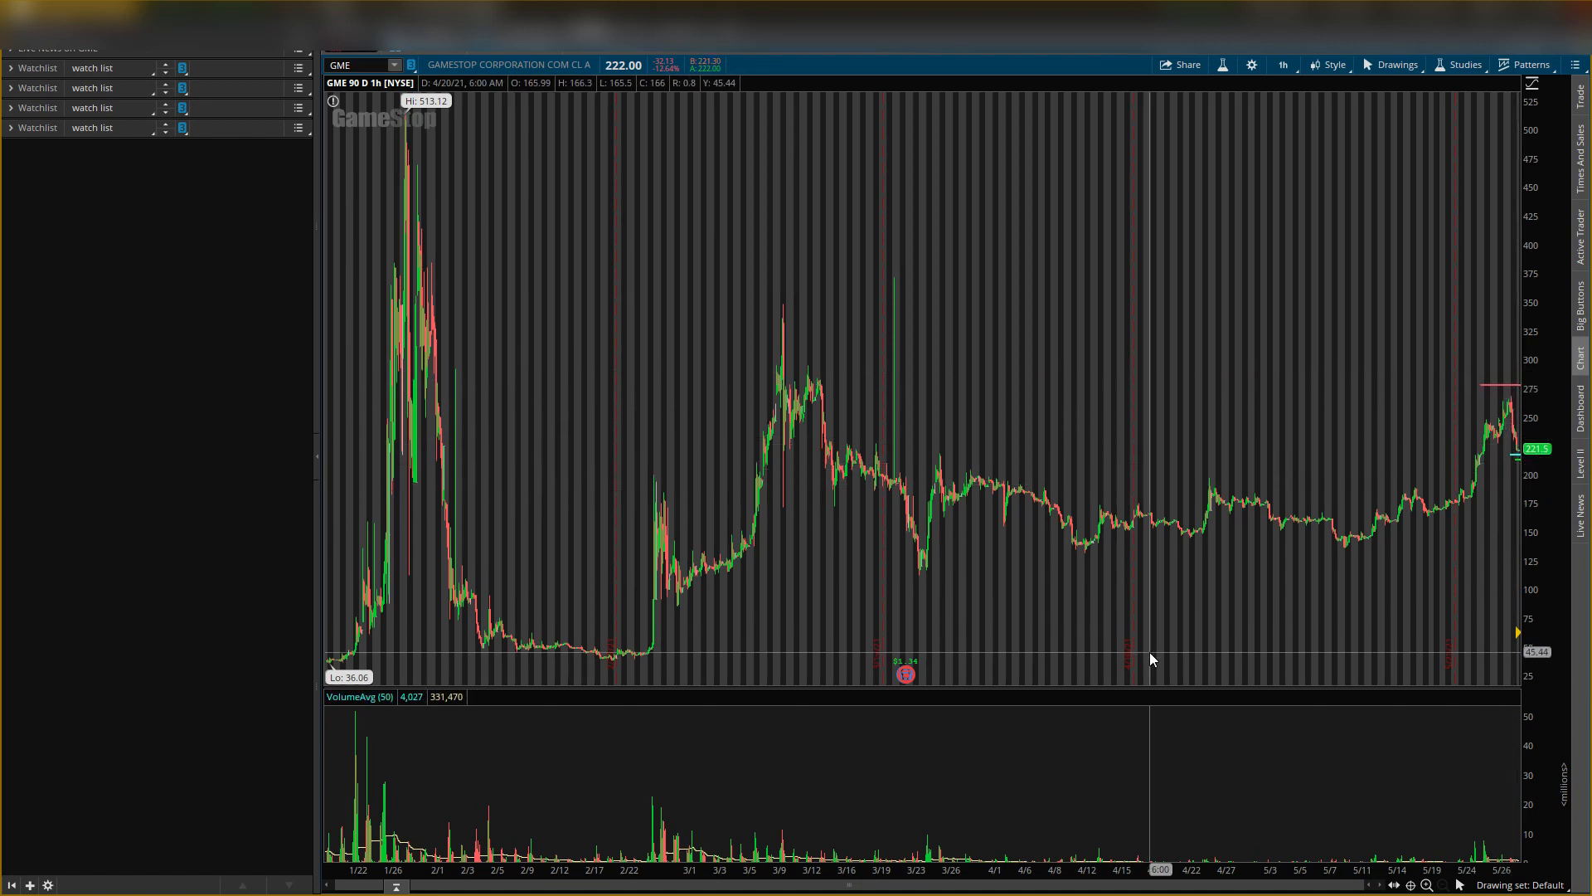
mouse_move(1338, 499)
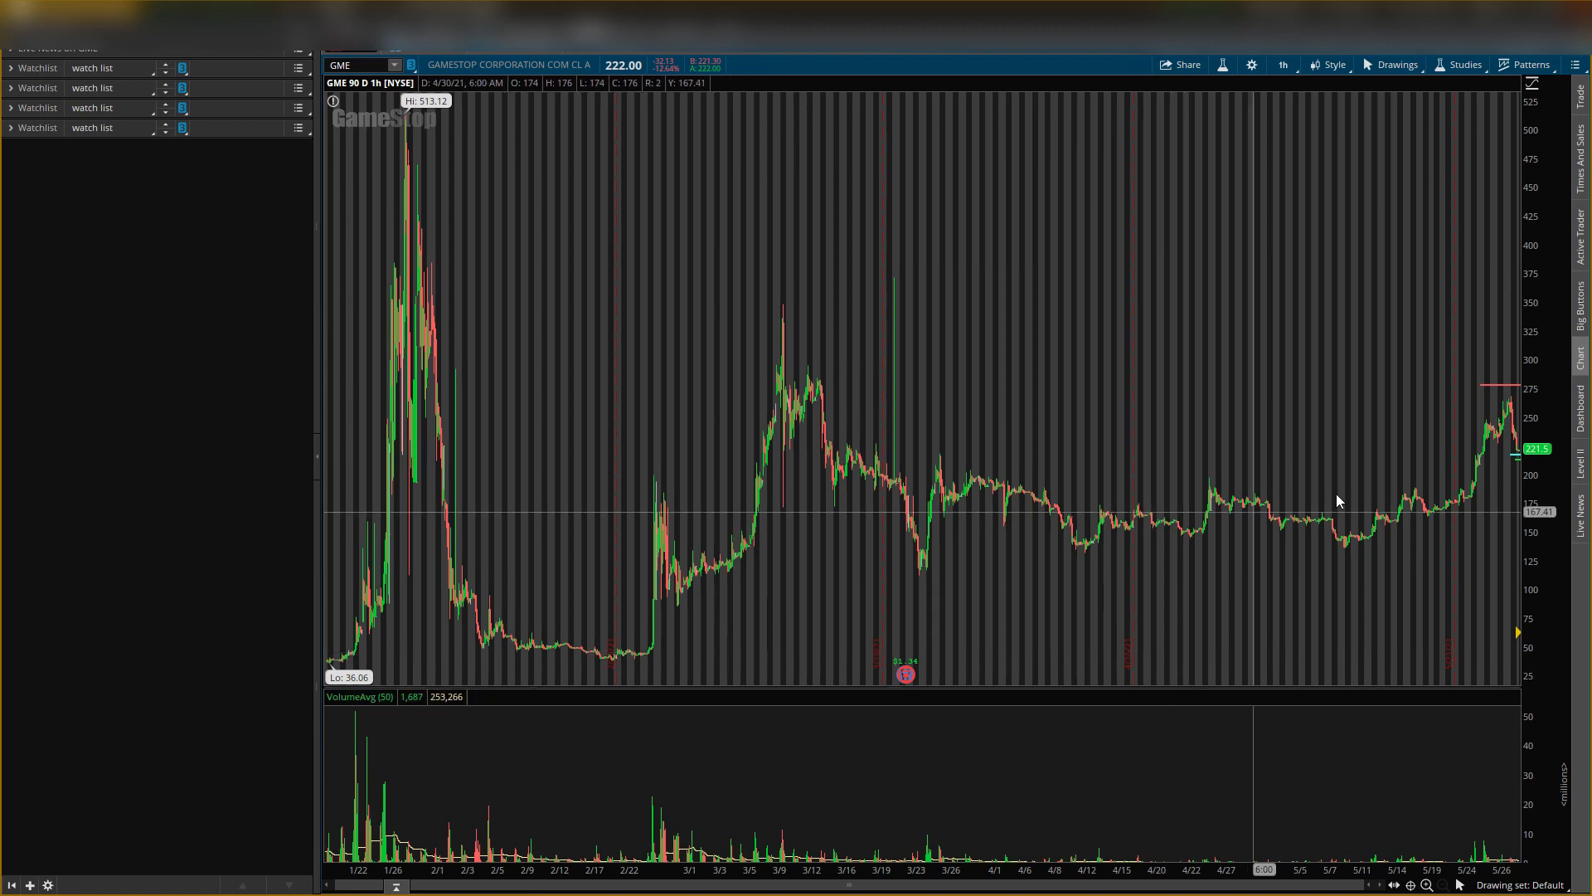
mouse_move(1209, 579)
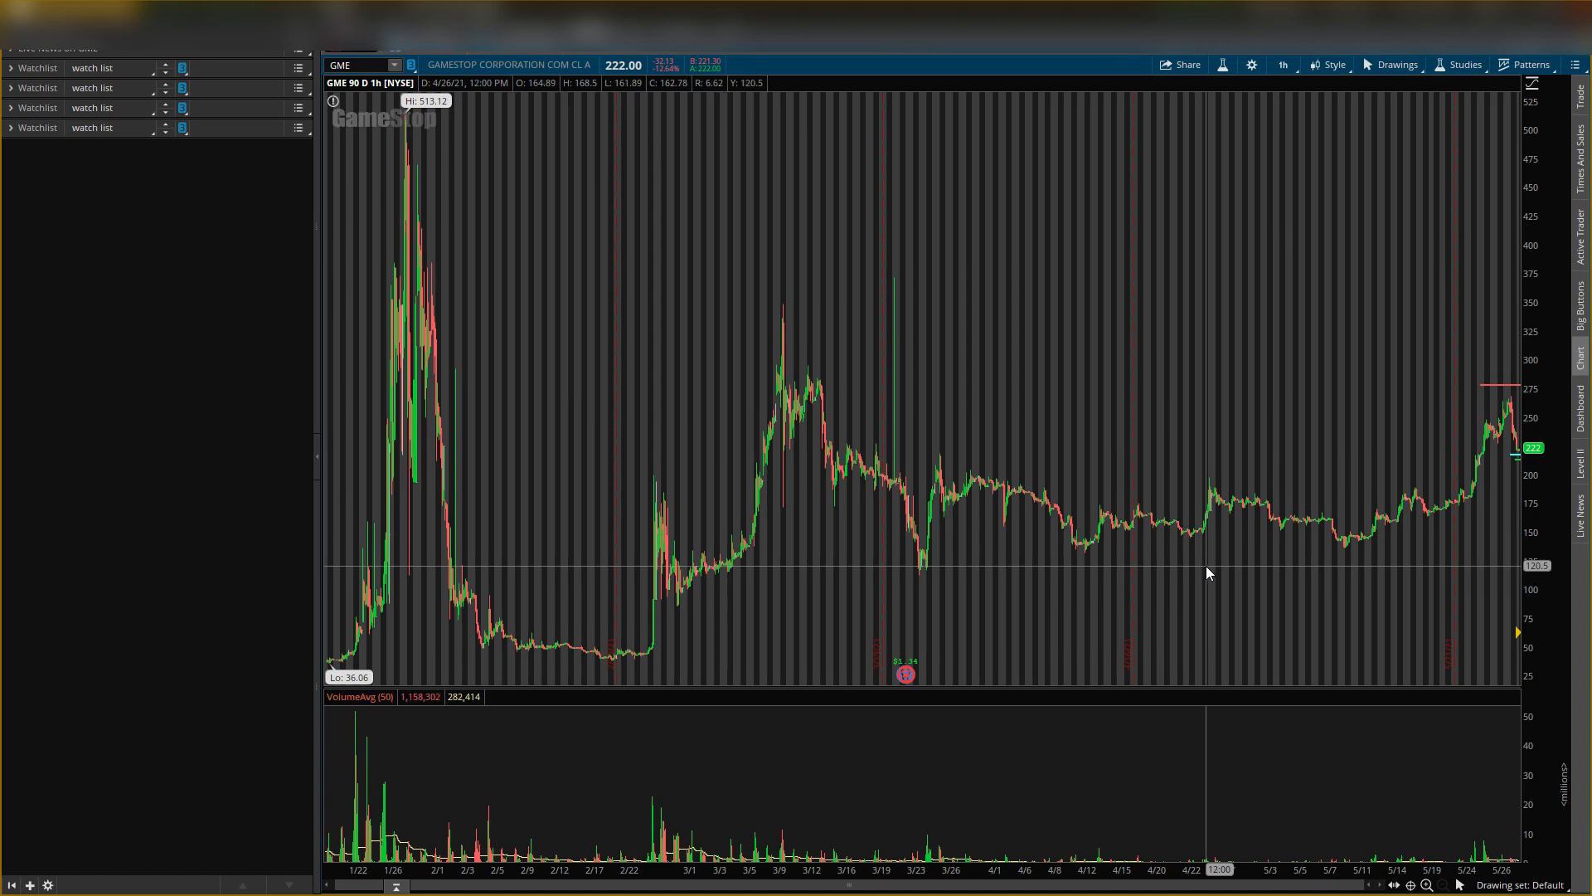
mouse_move(1178, 539)
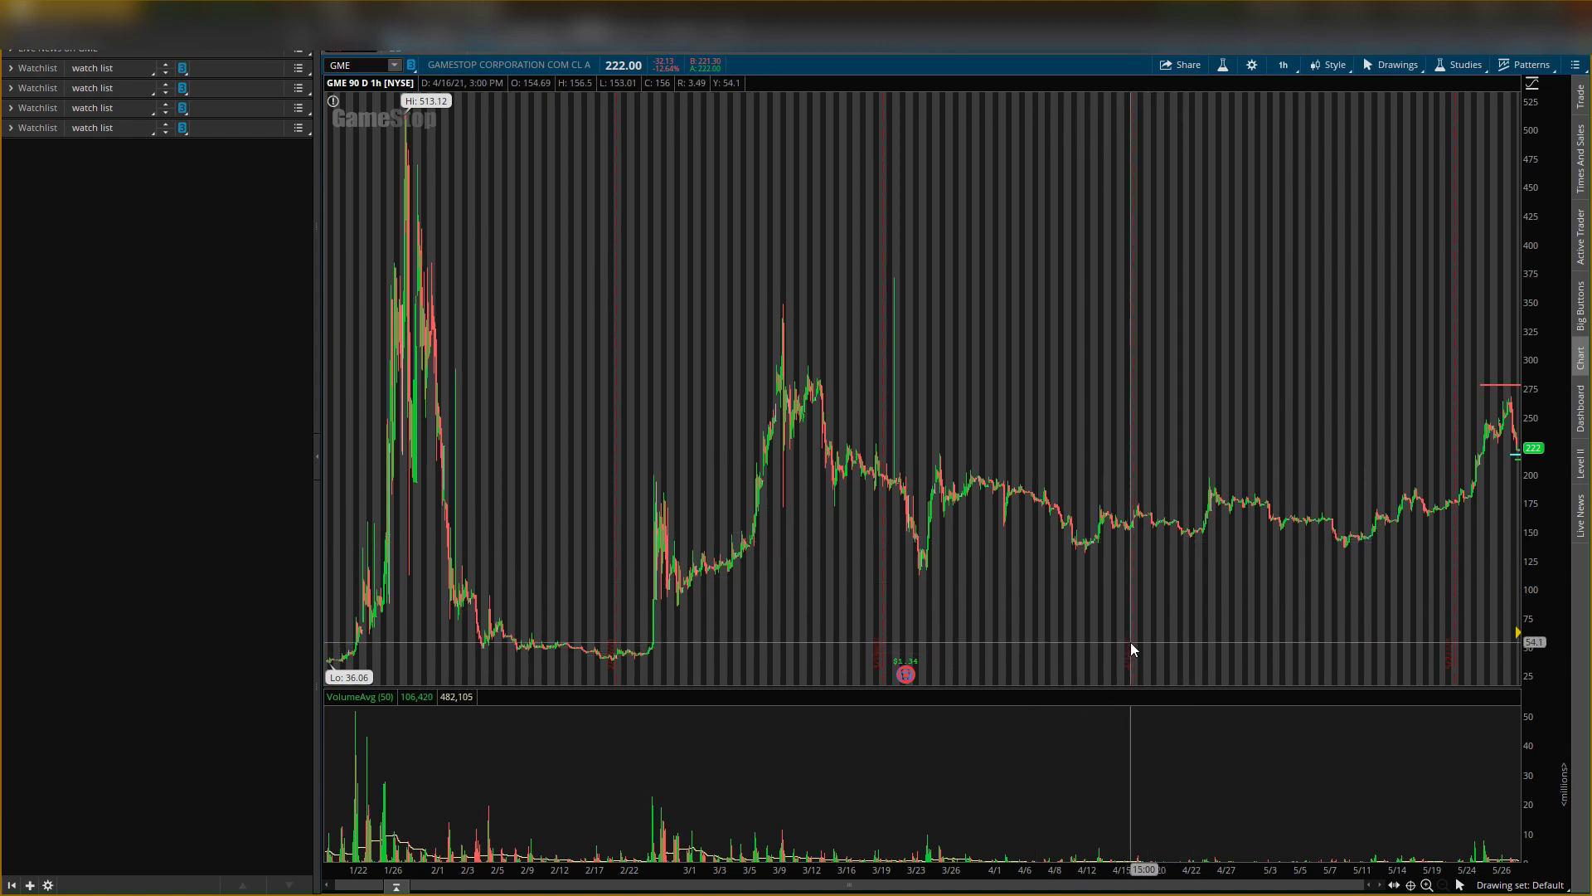
mouse_move(1138, 650)
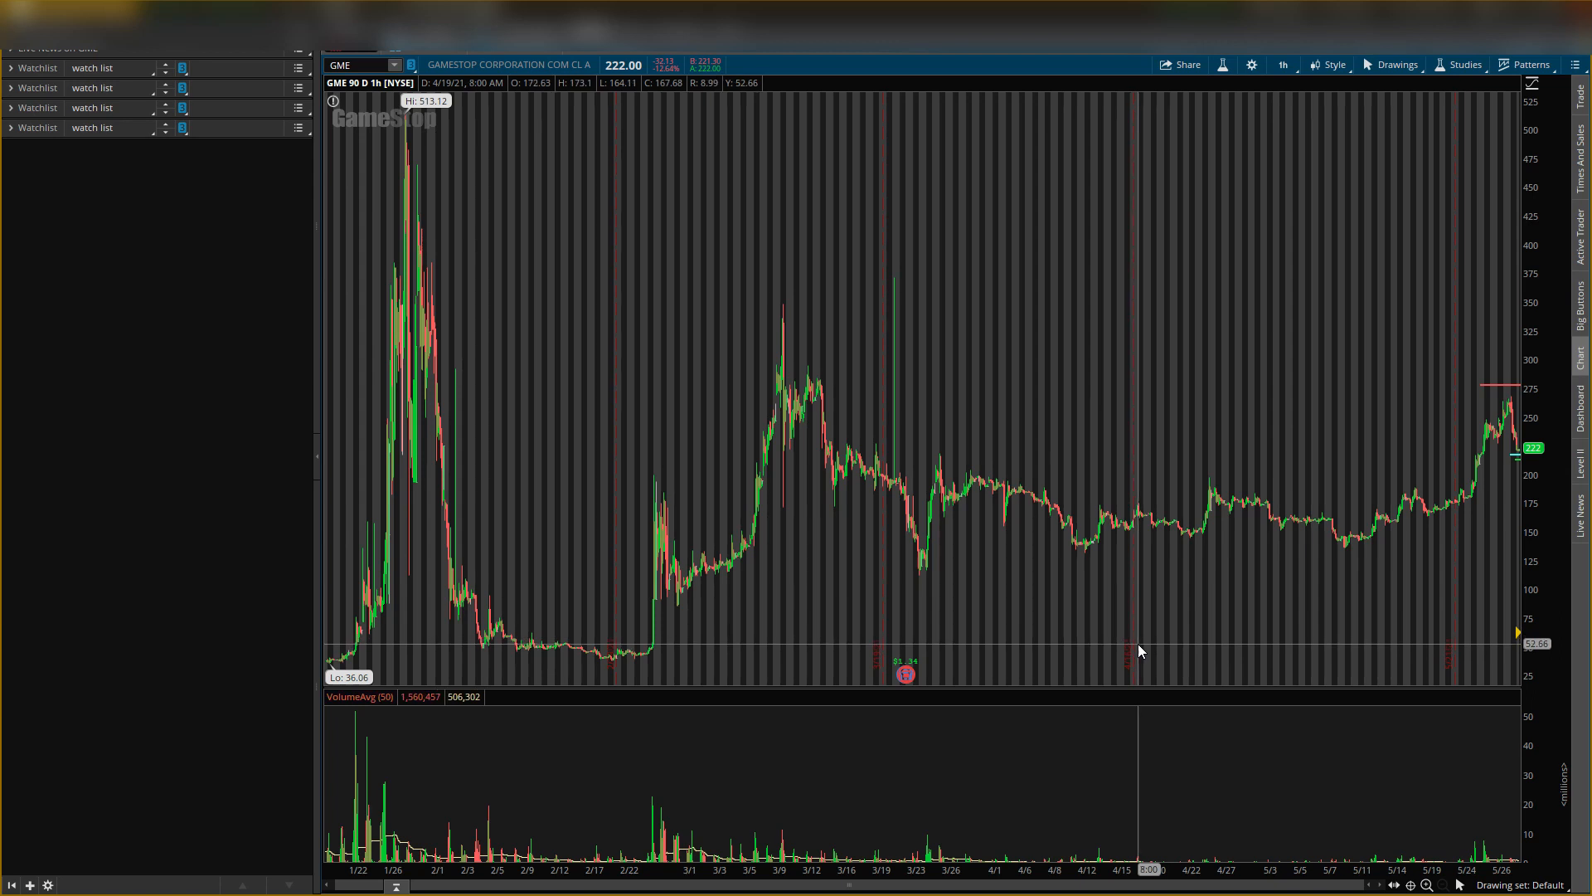
mouse_move(1431, 269)
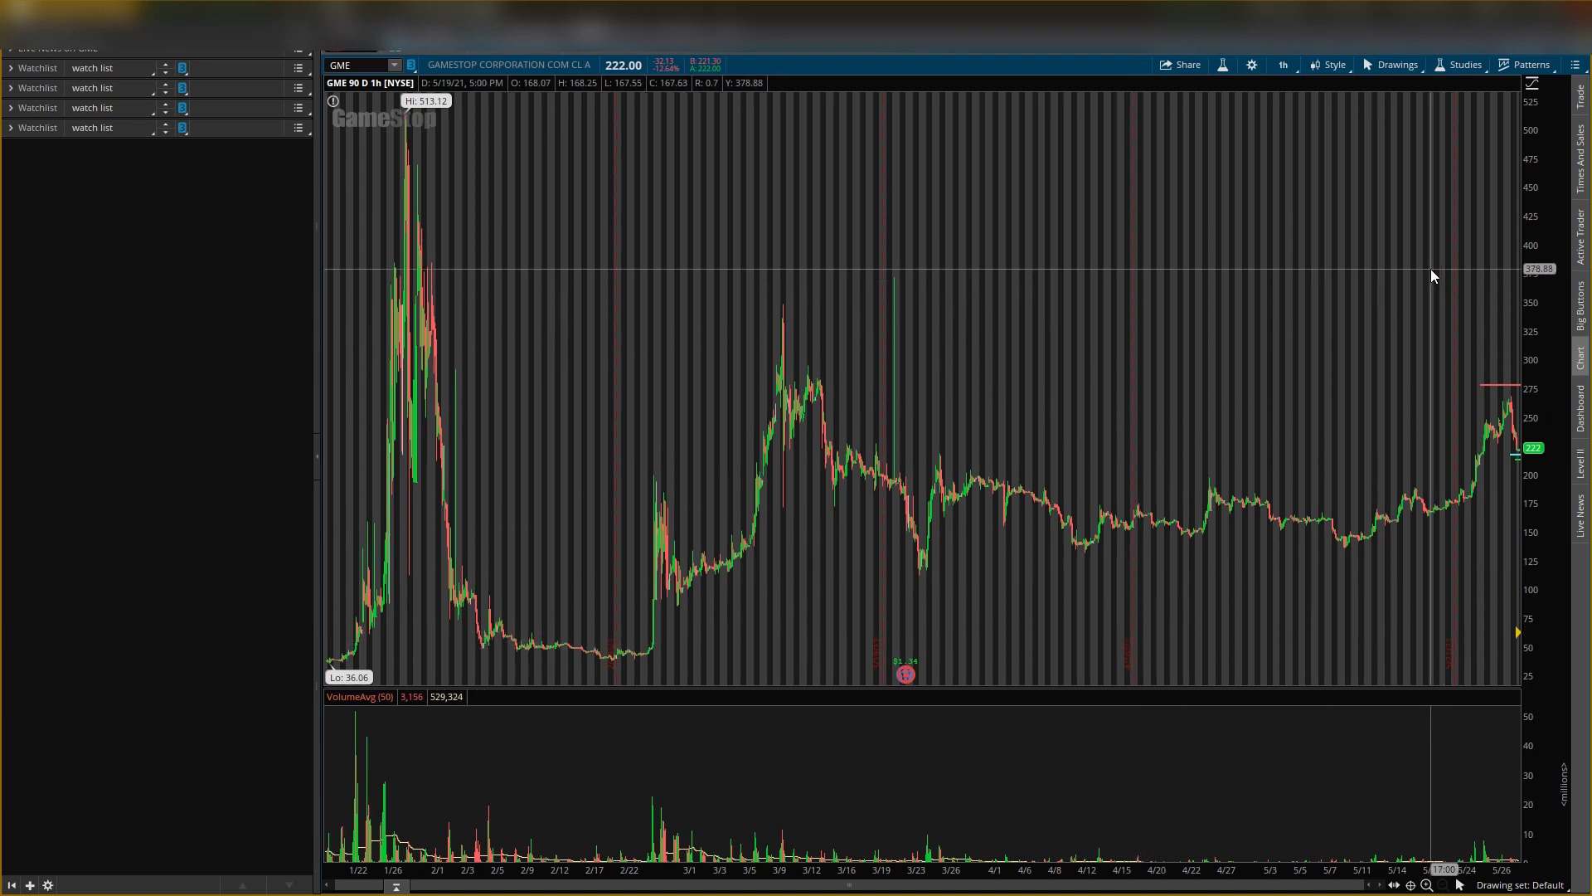
mouse_move(1513, 141)
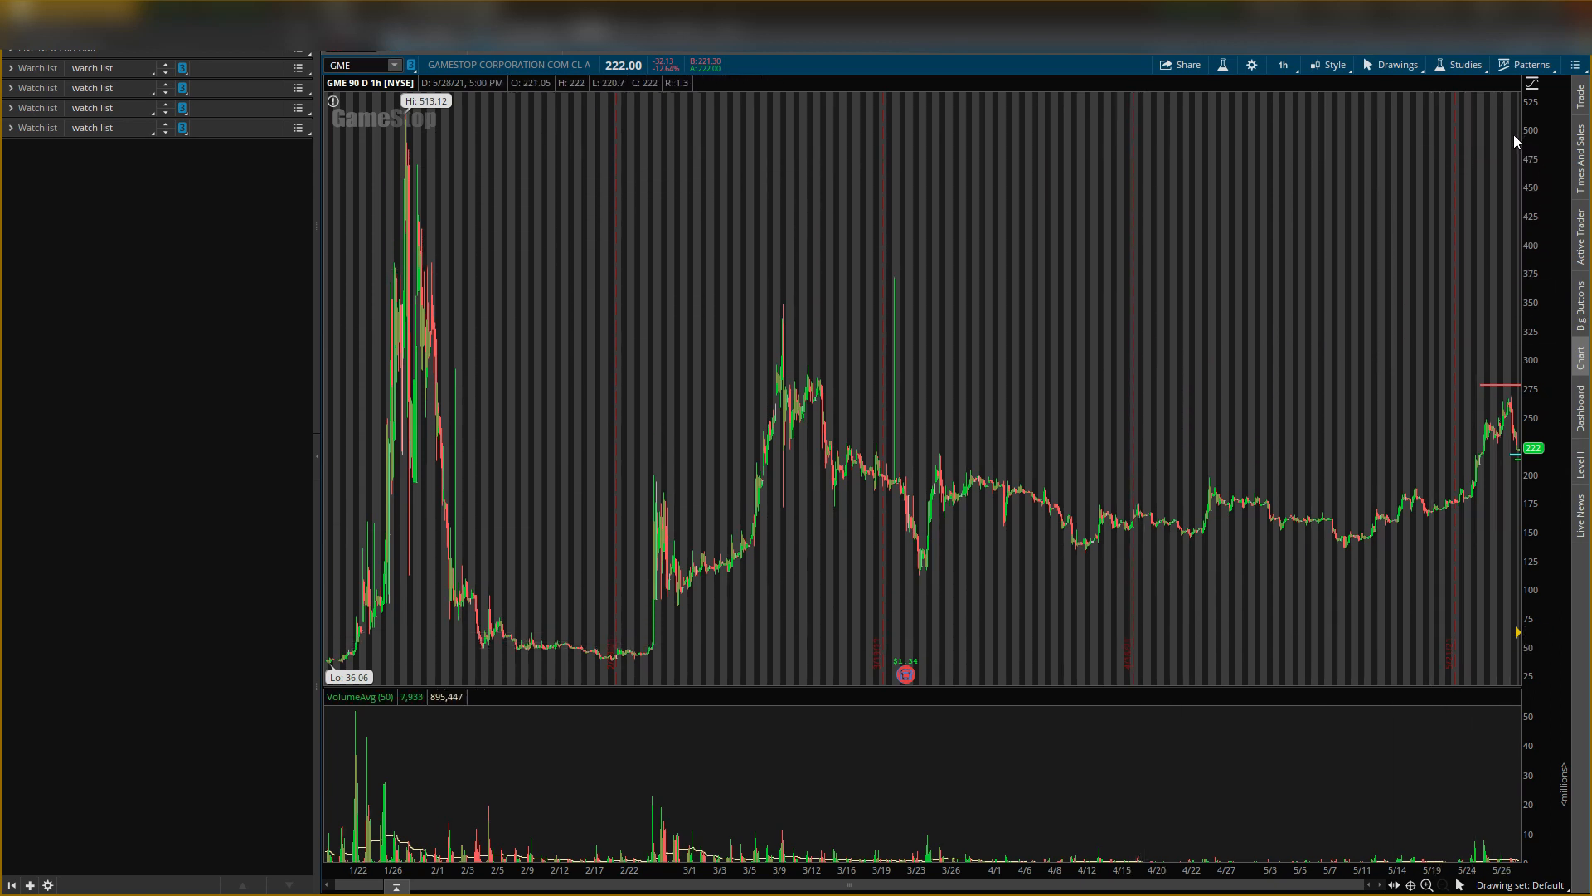